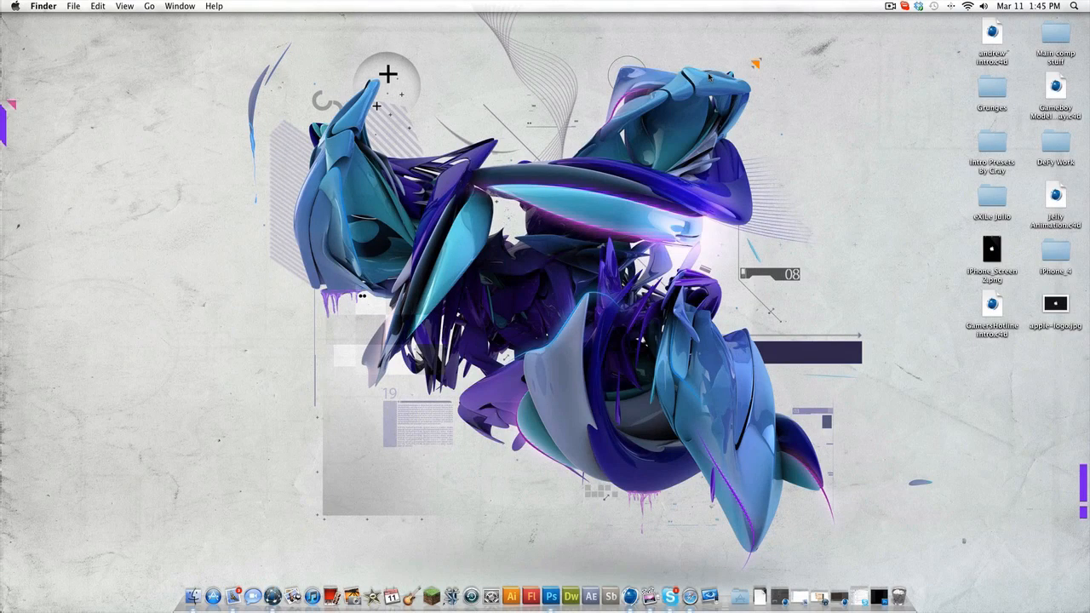
pyautogui.moveTo(265, 105)
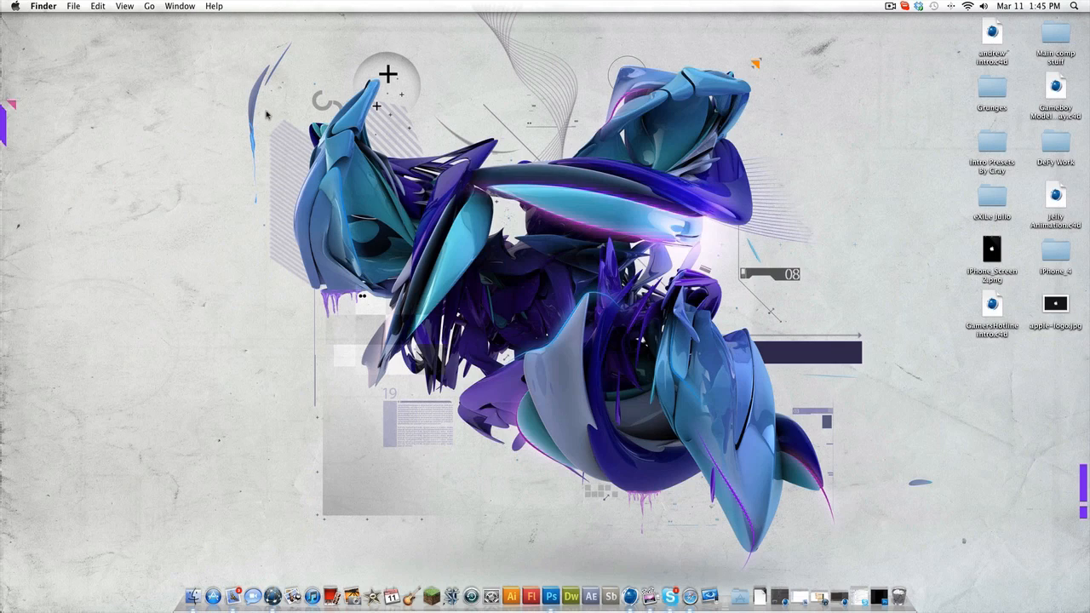
pyautogui.moveTo(279, 115)
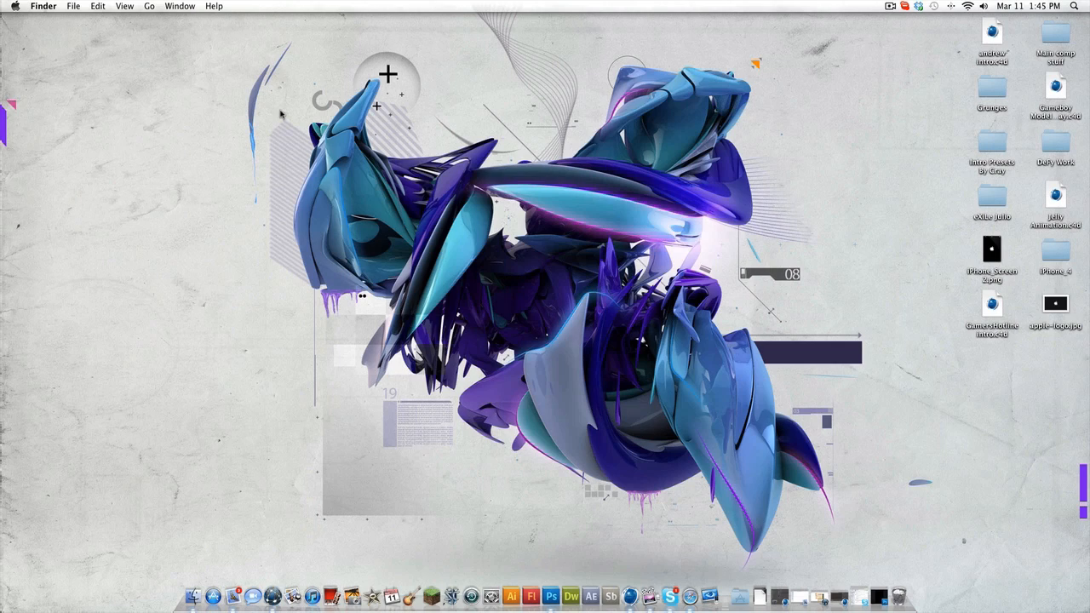
pyautogui.moveTo(279, 112)
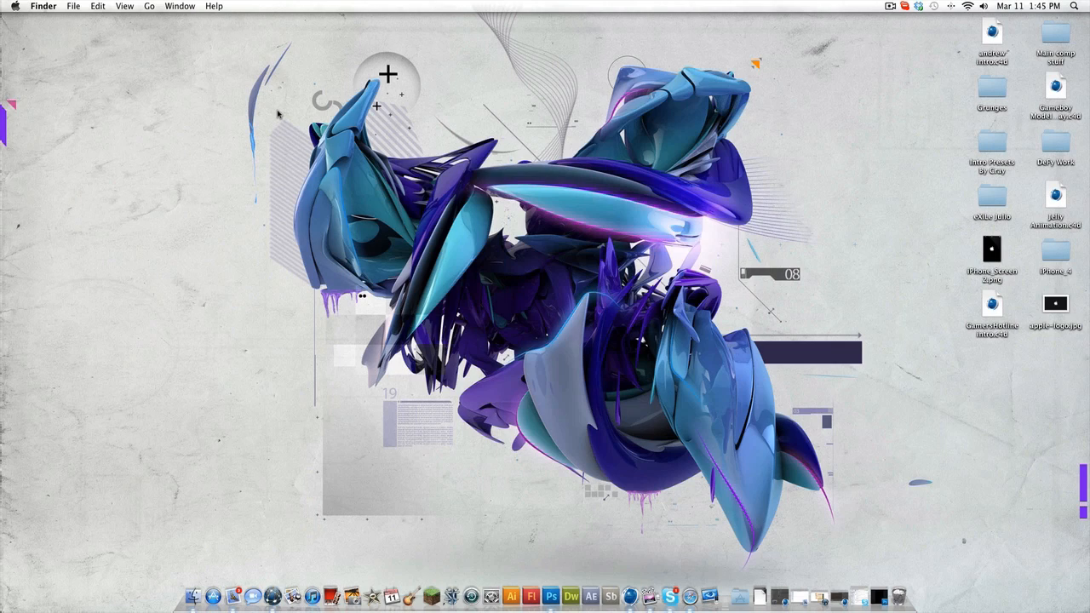
pyautogui.moveTo(751, 515)
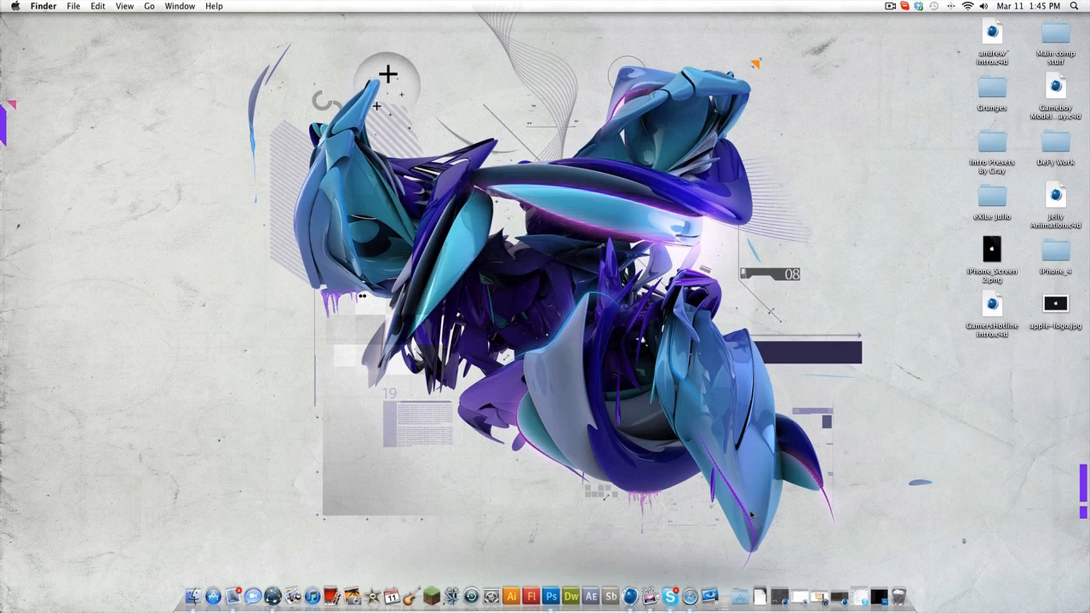
pyautogui.moveTo(694, 468)
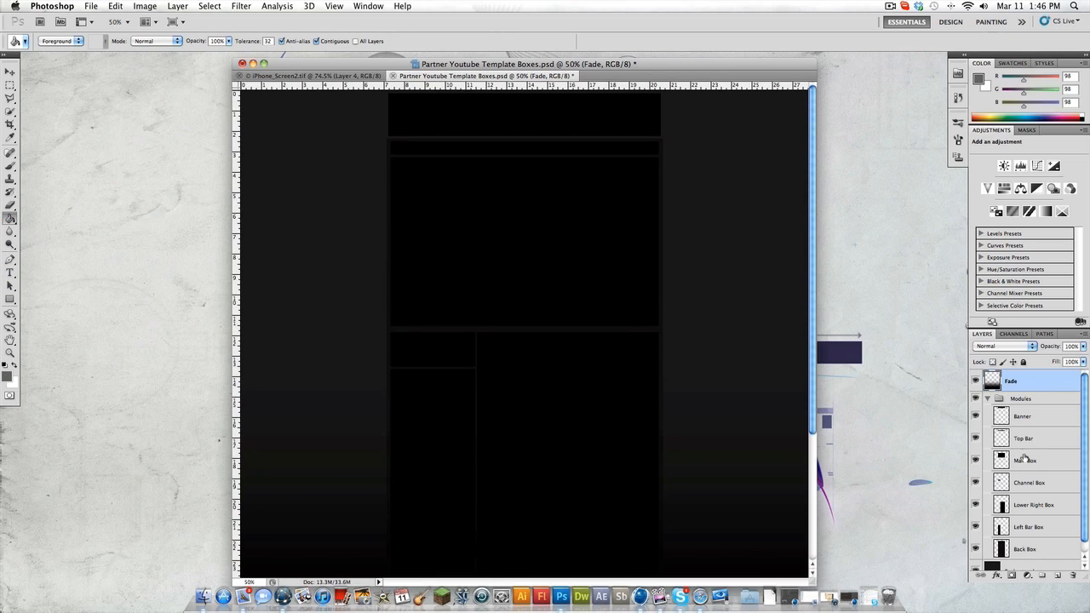
# Hide the dark Fade overlay layer so the black boxes sit on the white-to-grey background
pyautogui.click(1025, 548)
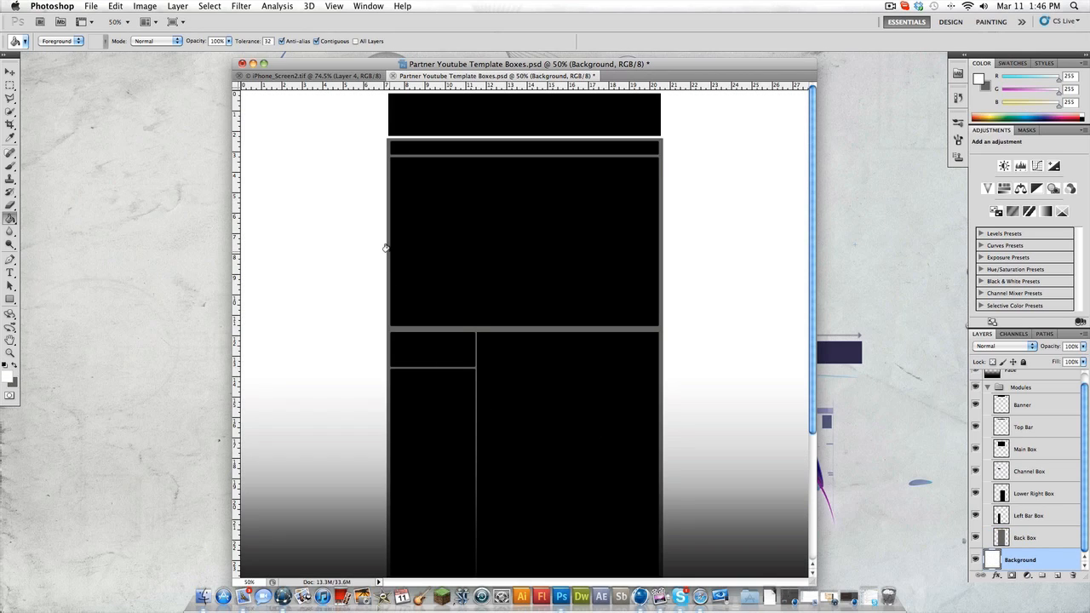
pyautogui.moveTo(391, 121)
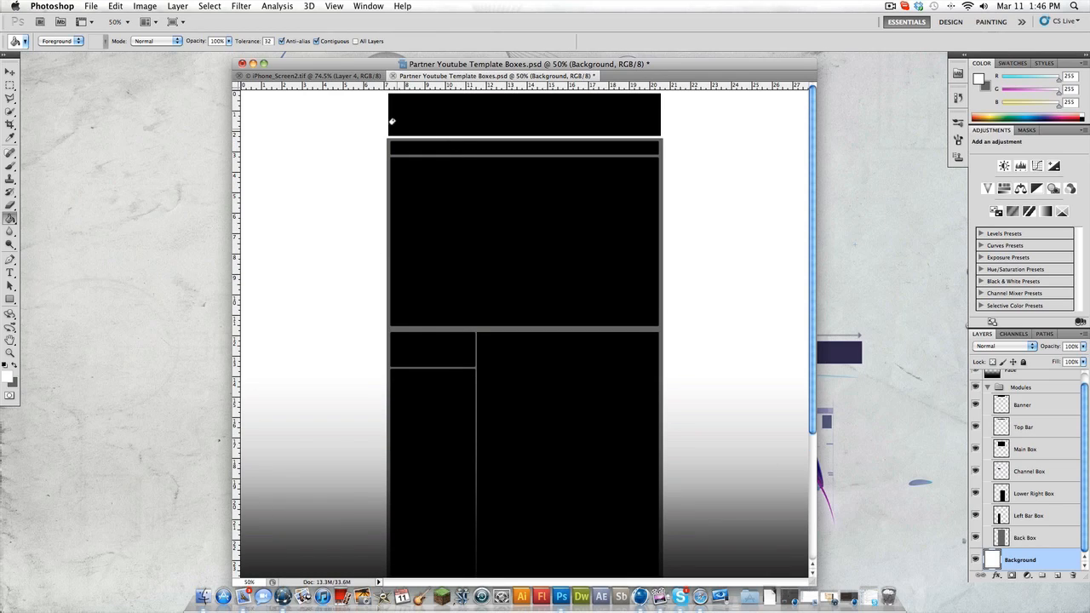
pyautogui.moveTo(657, 119)
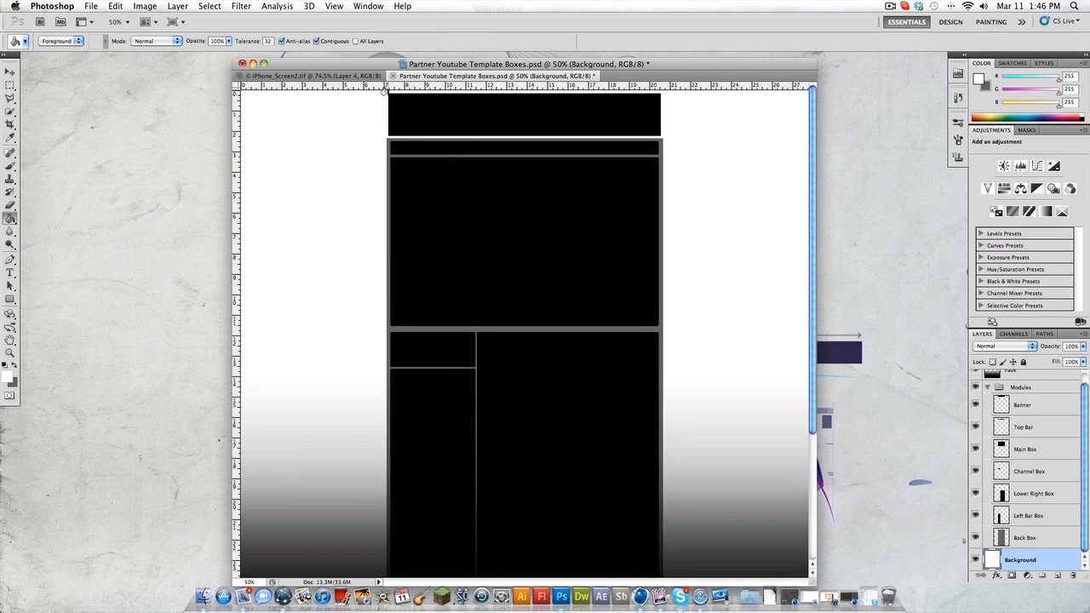
pyautogui.moveTo(385, 93)
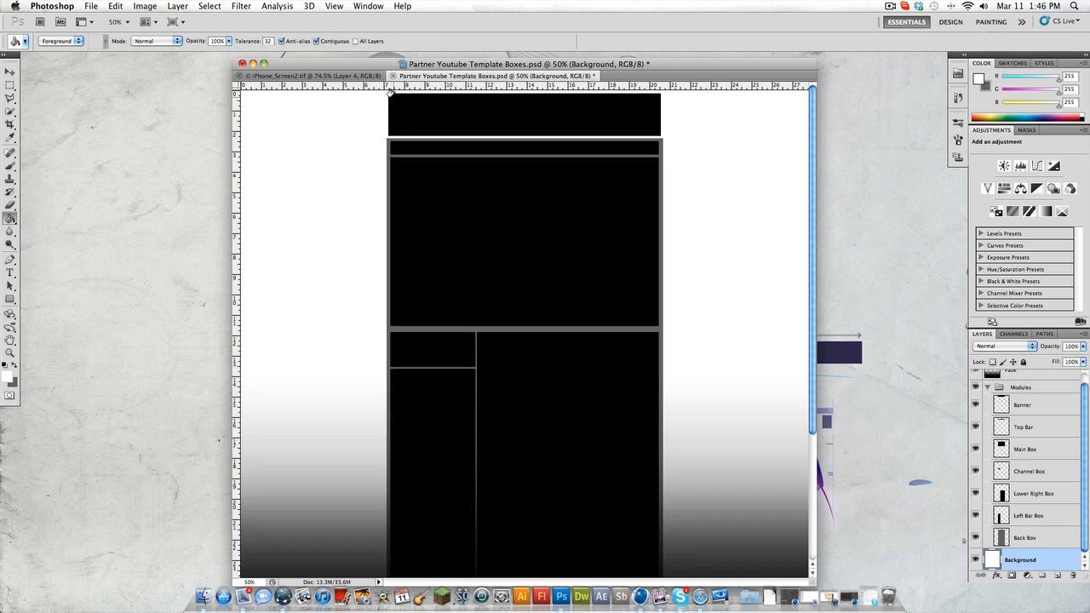
pyautogui.moveTo(650, 119)
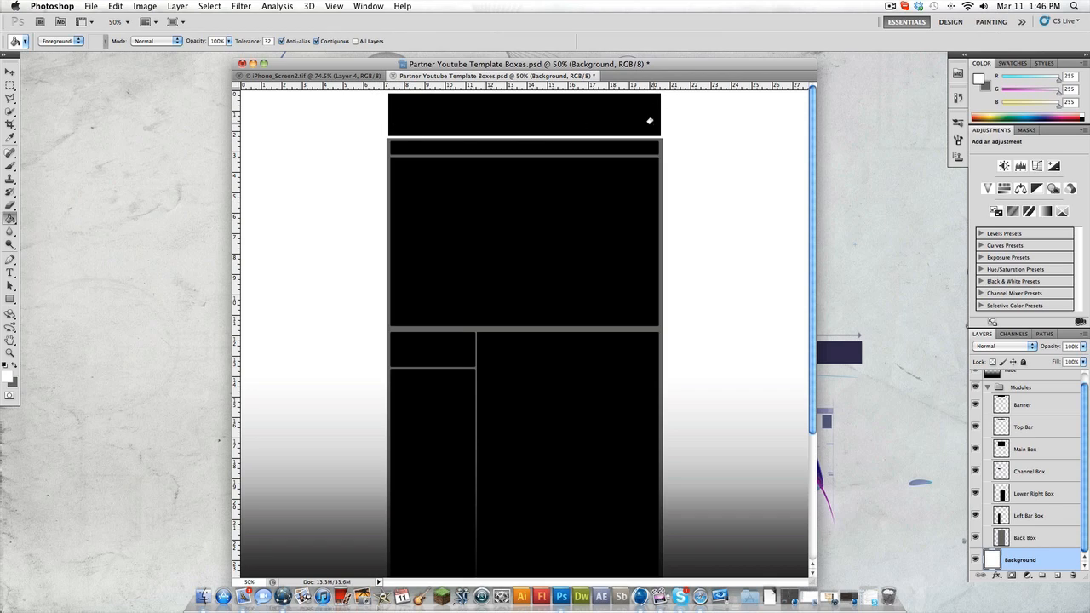
pyautogui.moveTo(661, 112)
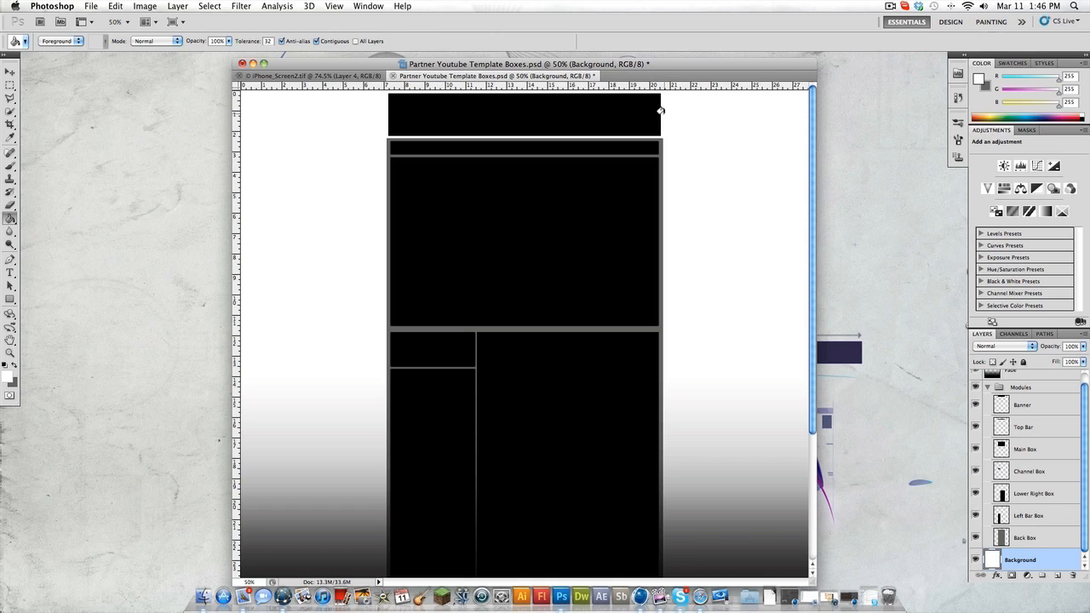
pyautogui.click(10, 85)
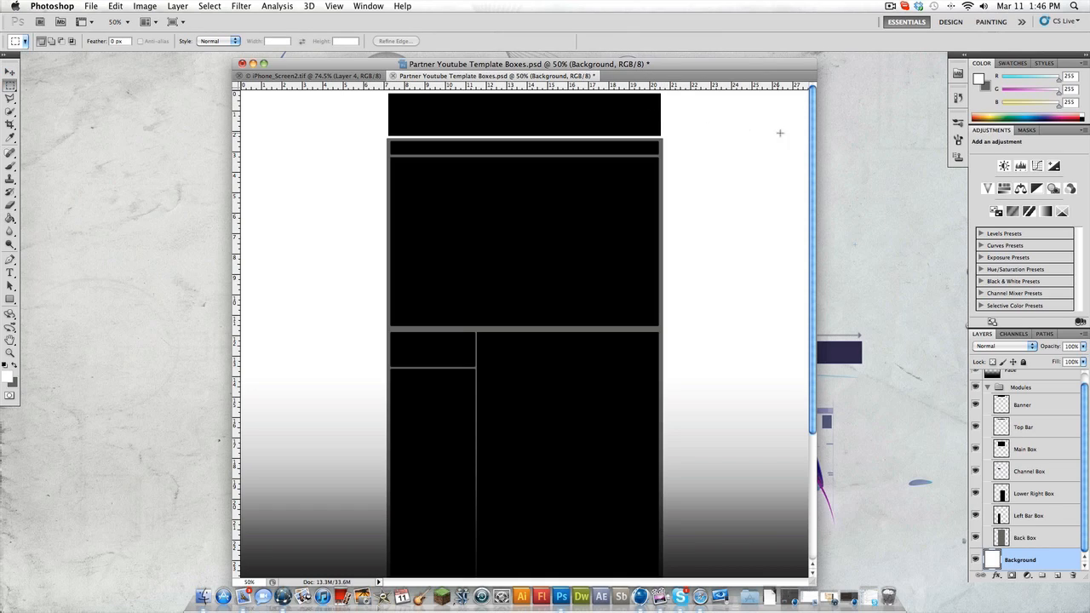
pyautogui.moveTo(780, 133); pyautogui.dragTo(651, 119)
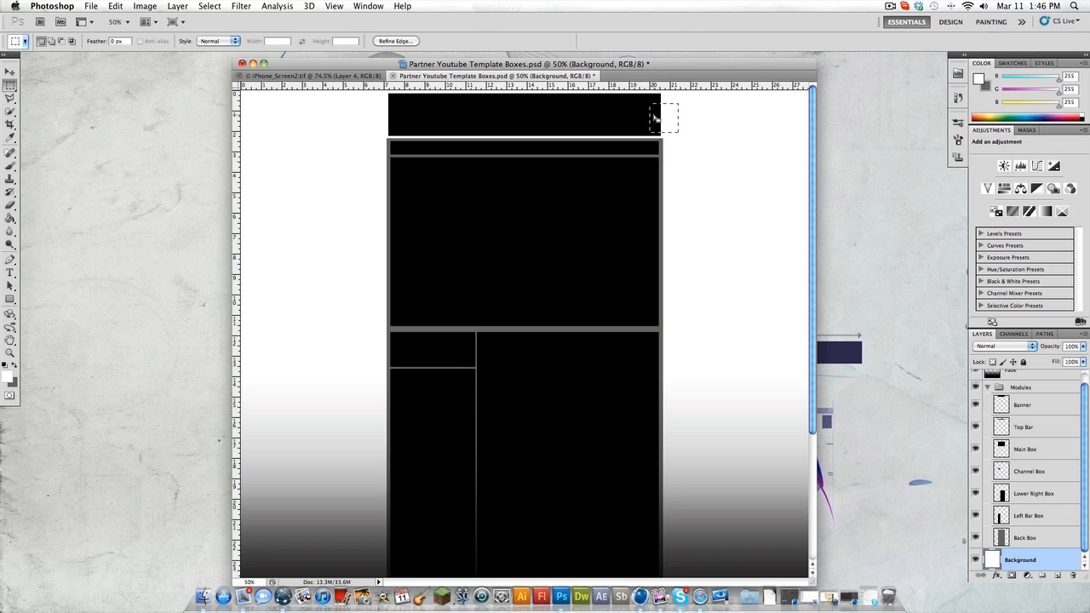
pyautogui.moveTo(678, 112)
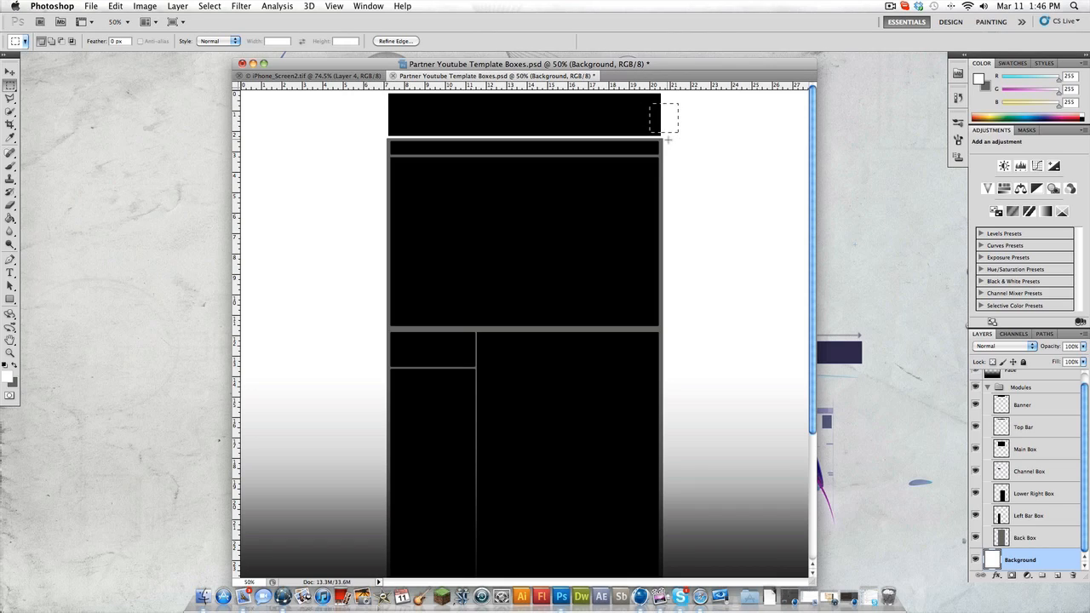
pyautogui.moveTo(534, 117)
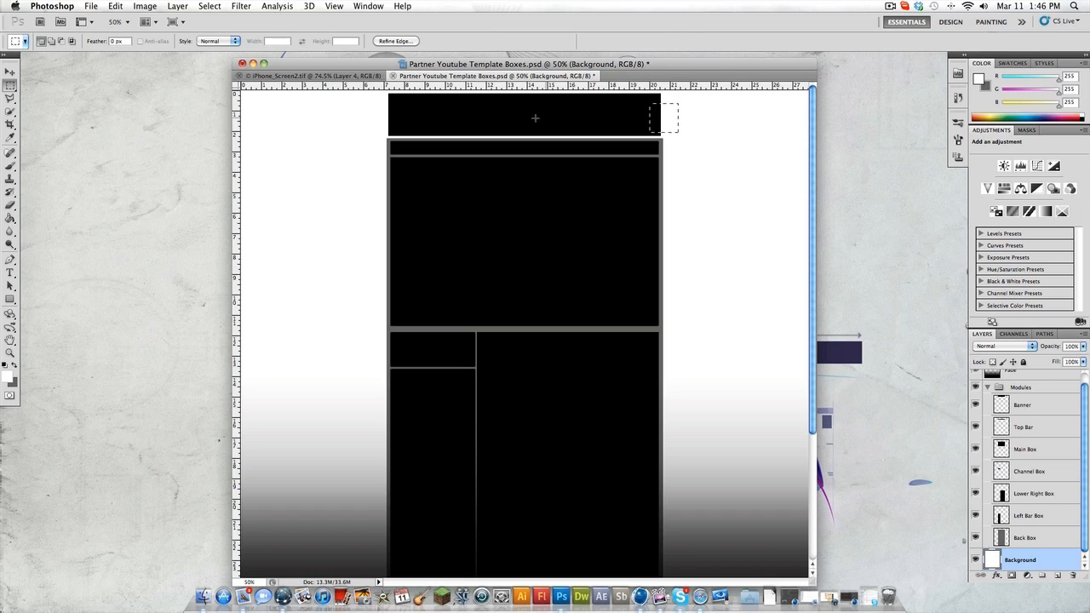
pyautogui.moveTo(664, 117); pyautogui.dragTo(718, 139)
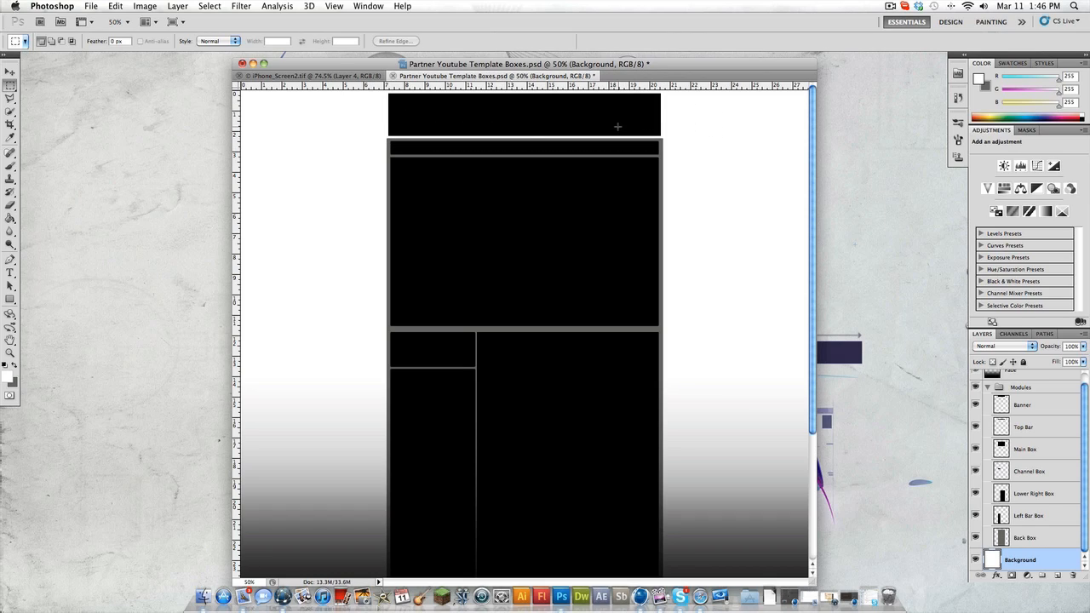
pyautogui.click(10, 356)
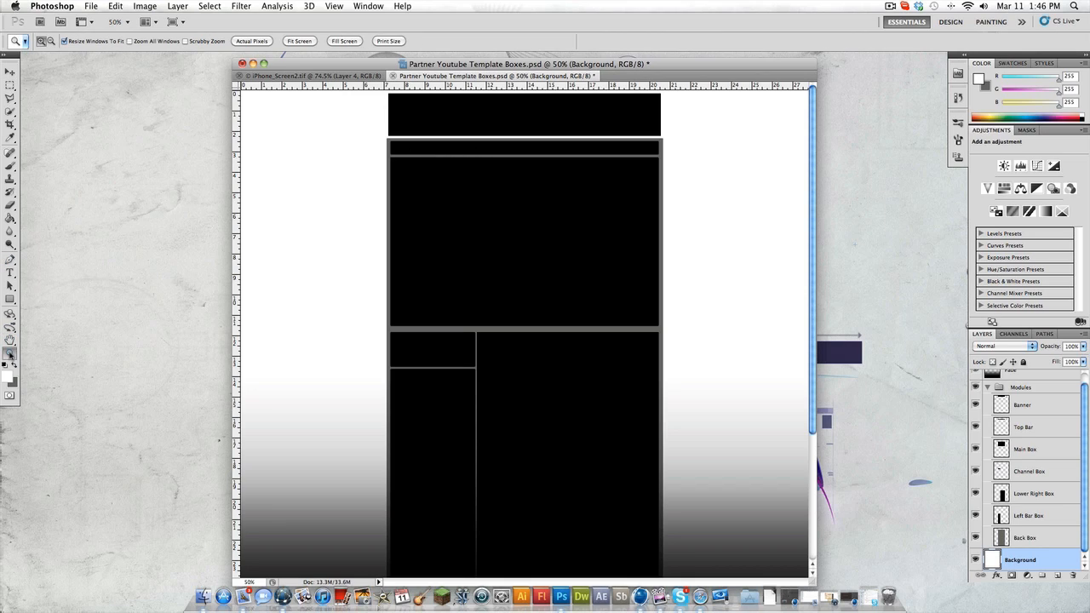
pyautogui.click(426, 382)
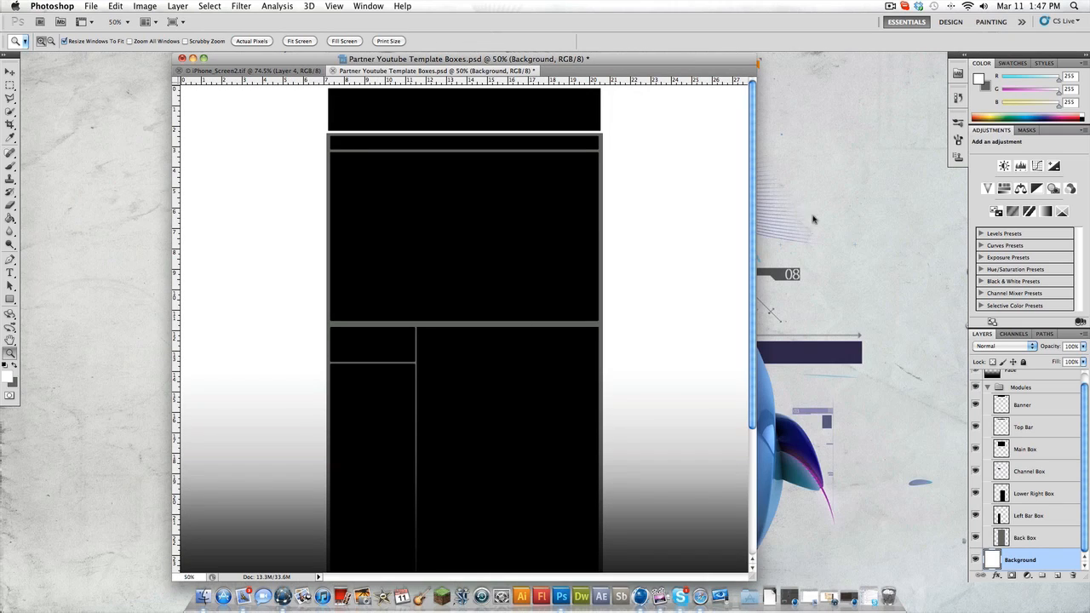
pyautogui.moveTo(736, 190)
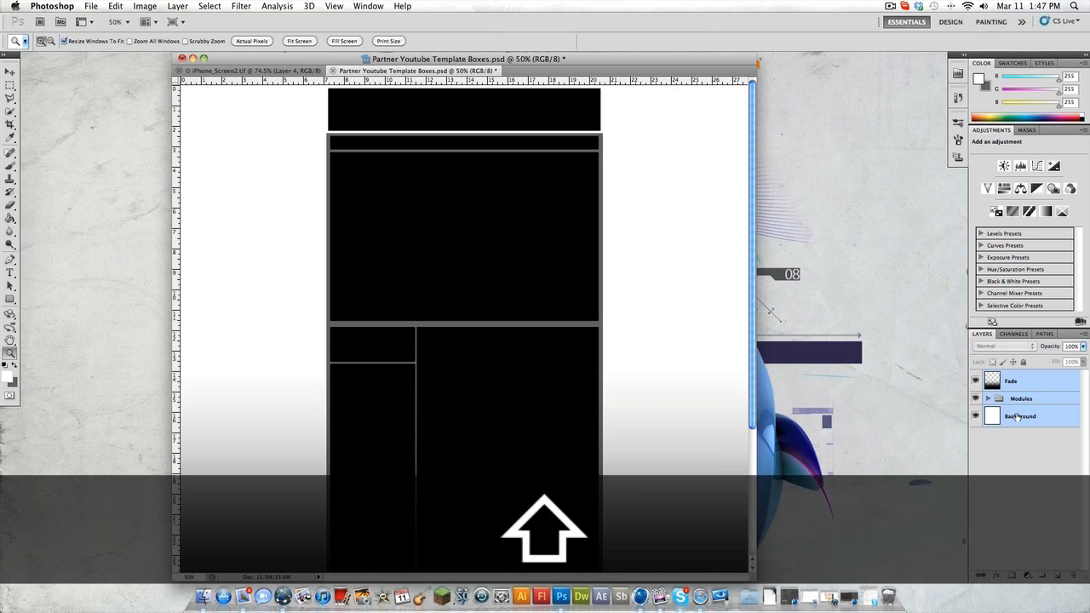
# Gather the Fade, Website and Background layers into Group 1 and select the Fade copy layer
pyautogui.click(1011, 381)
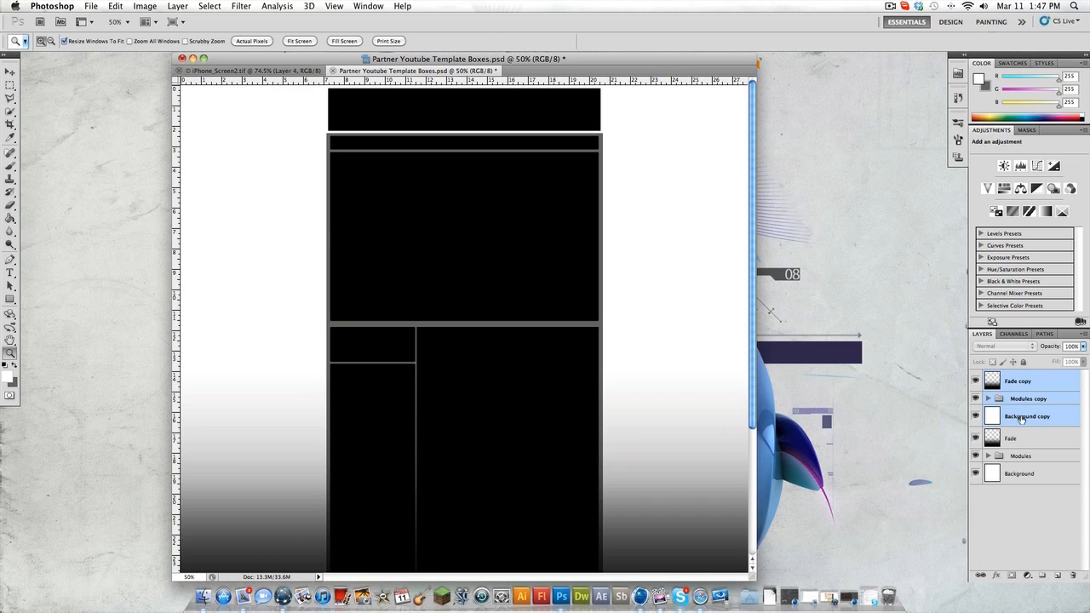
pyautogui.press('cmd+e')
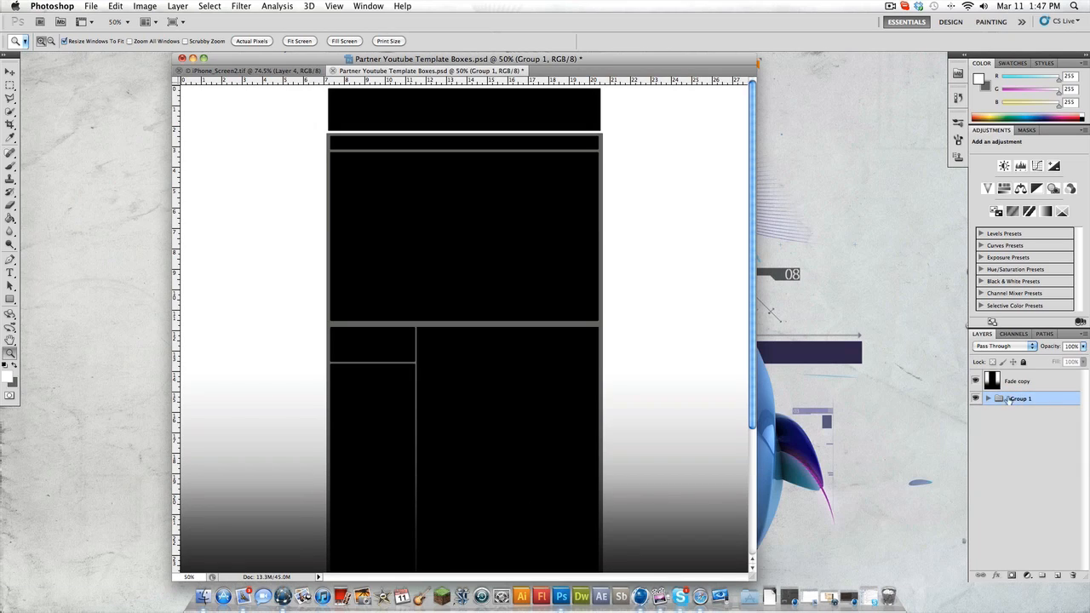
pyautogui.click(1016, 381)
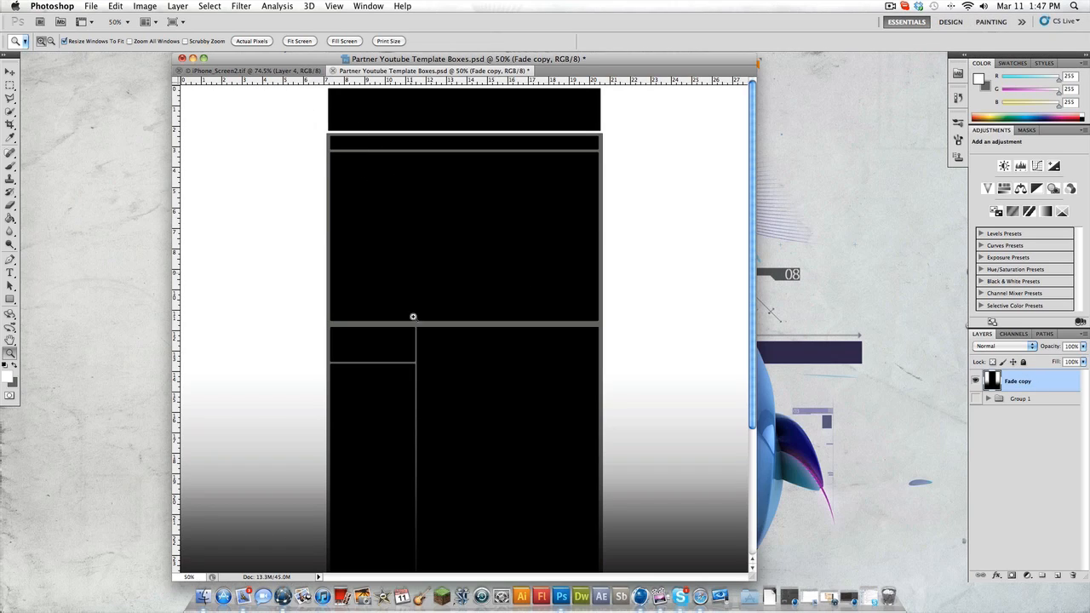
pyautogui.moveTo(418, 89)
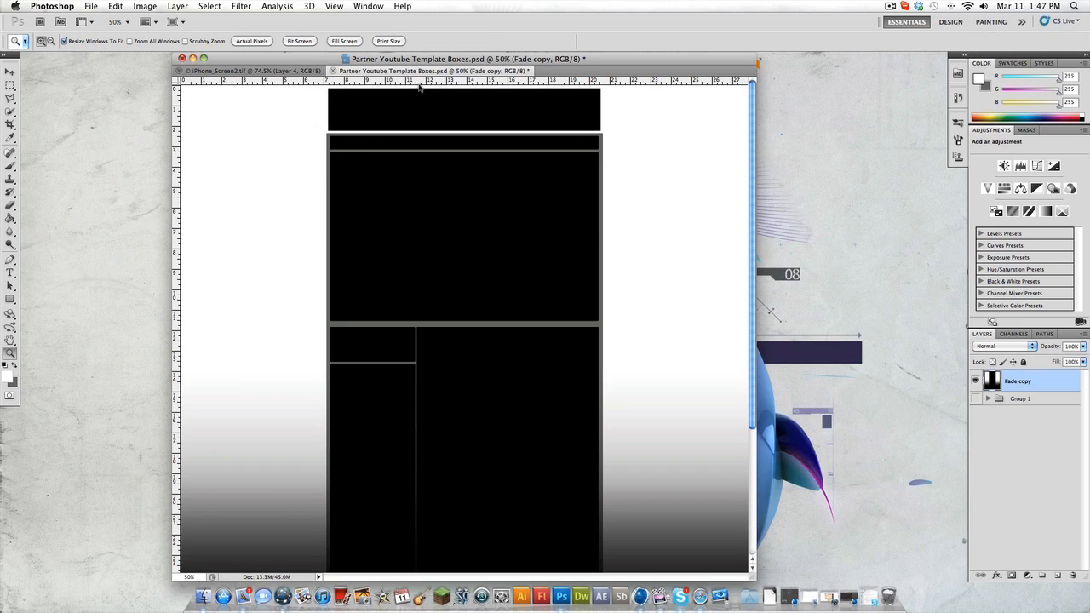
pyautogui.moveTo(571, 93)
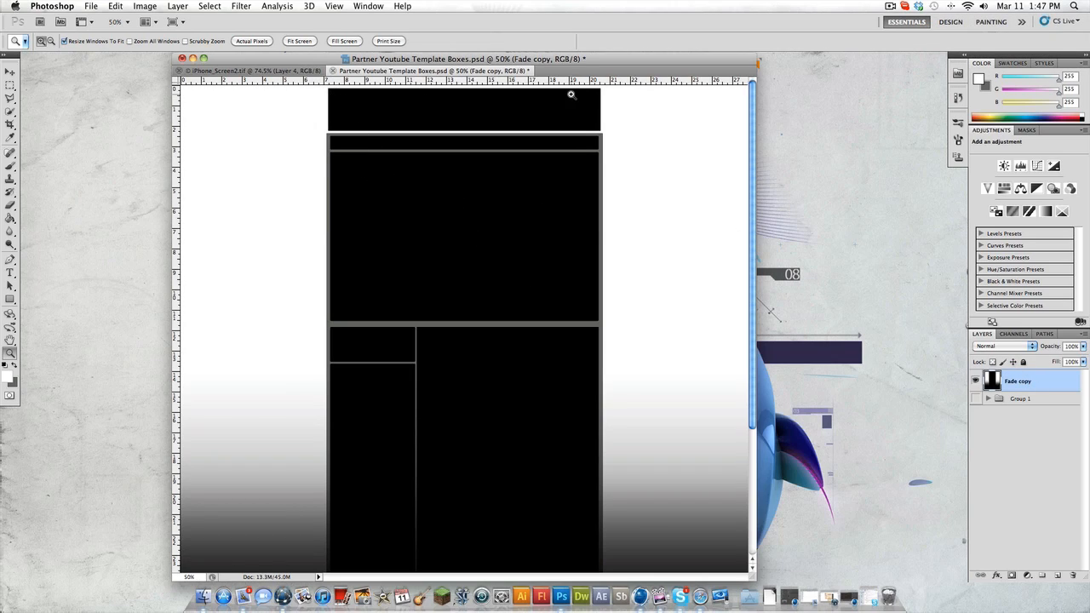
pyautogui.moveTo(460, 95)
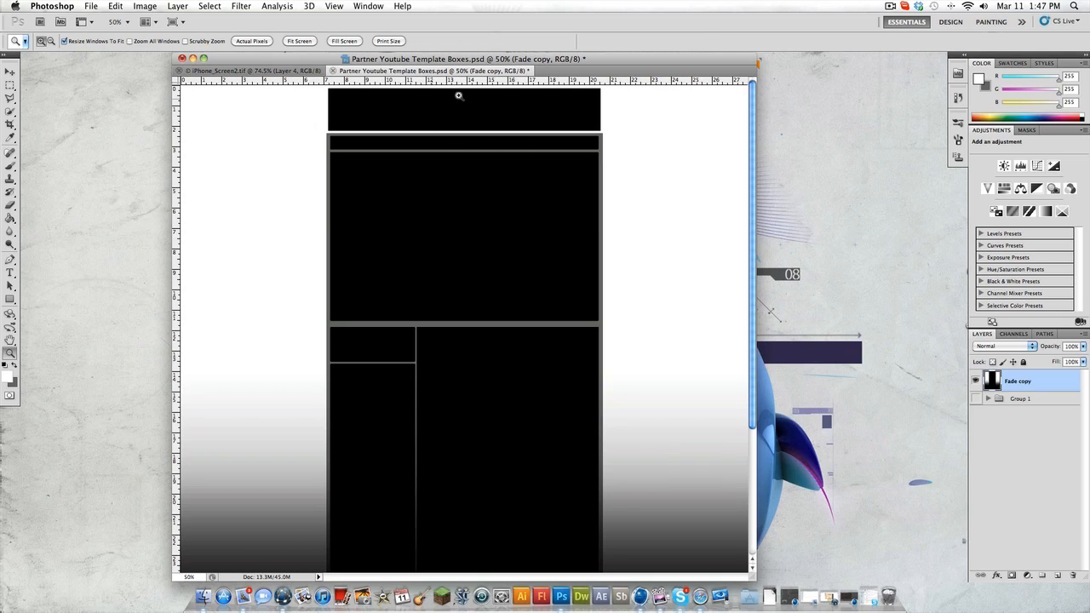
pyautogui.moveTo(630, 138)
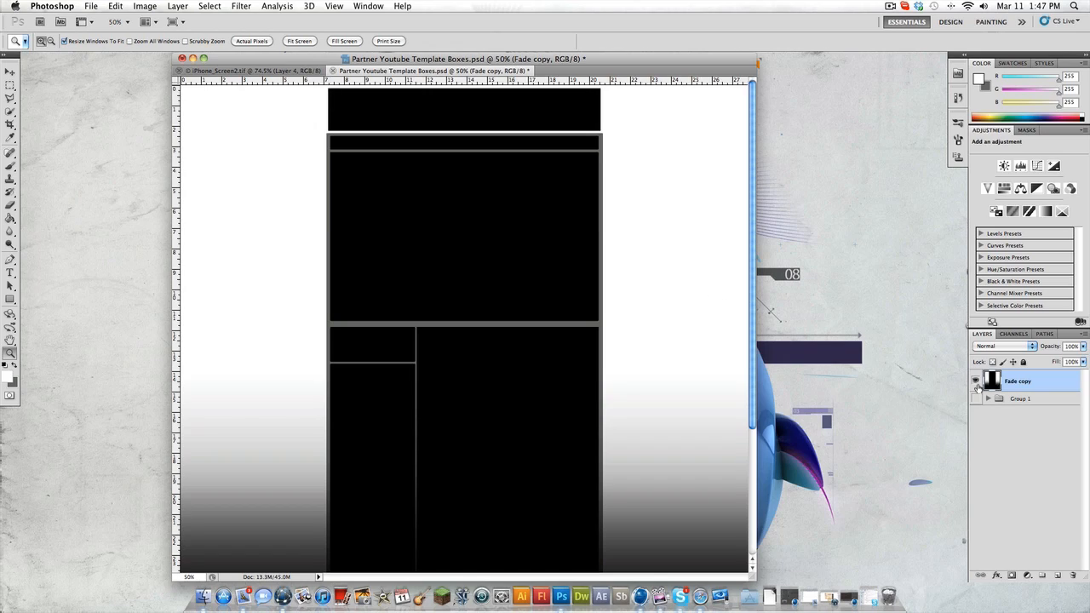
pyautogui.moveTo(593, 259)
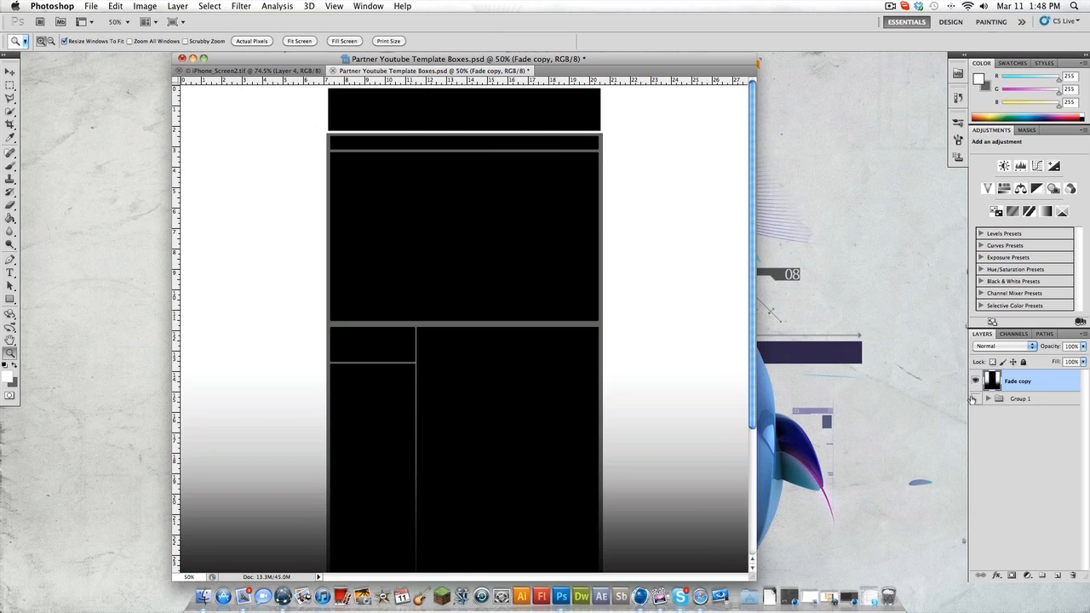
# Copy the black top banner box onto its own Layer 1 and hide all other layers
pyautogui.click(988, 398)
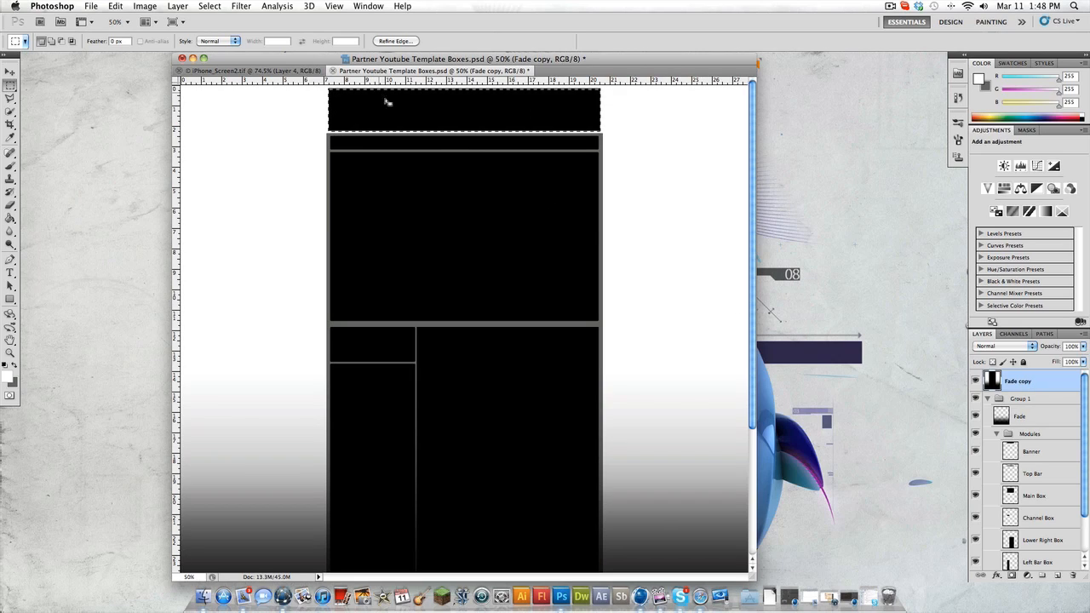
pyautogui.rightClick(388, 103)
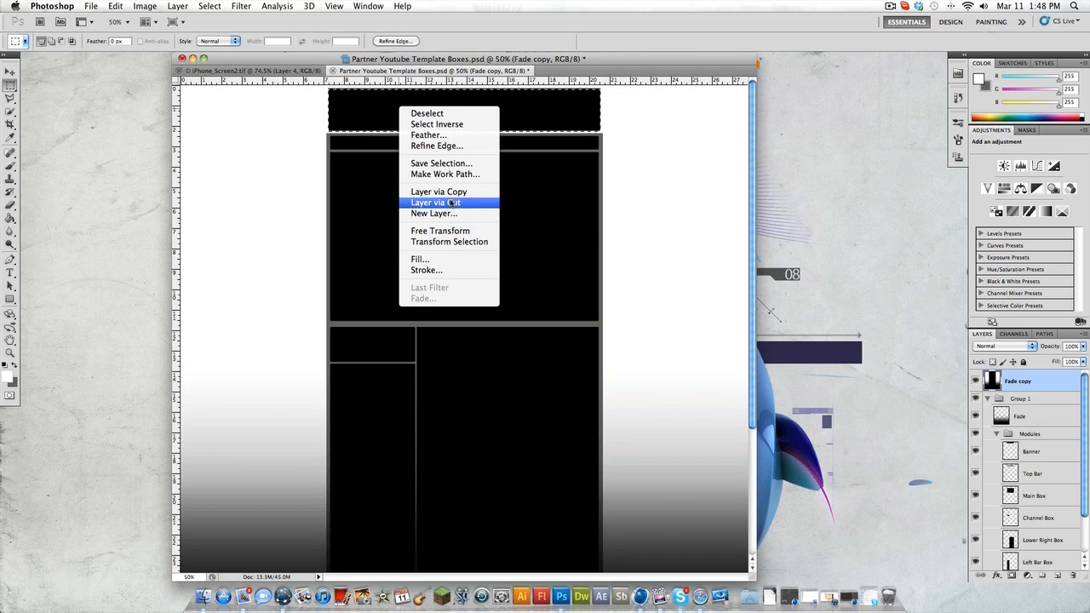
pyautogui.click(436, 202)
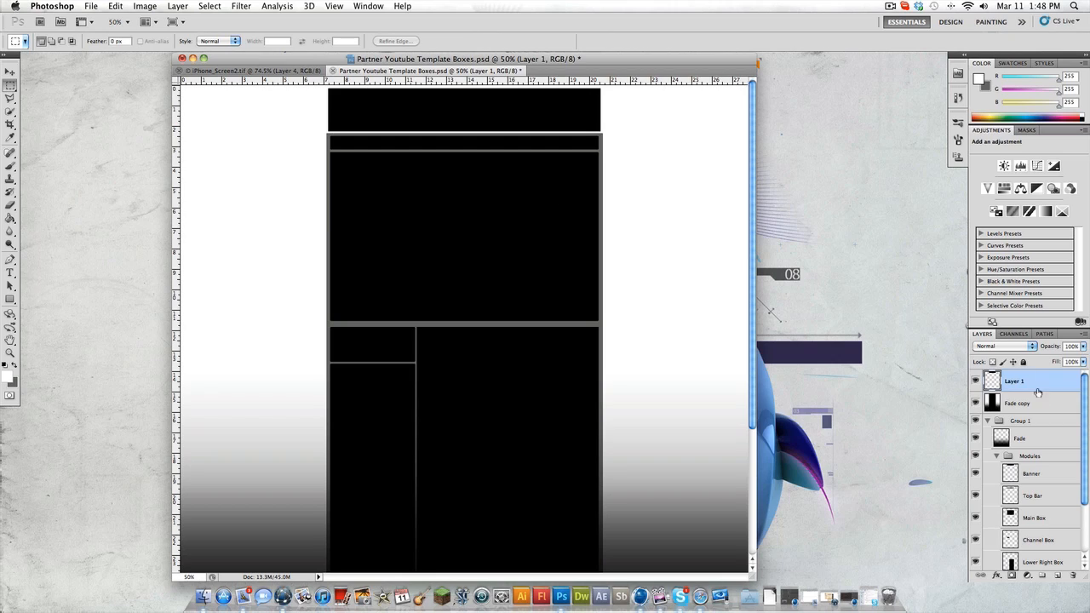
pyautogui.click(988, 420)
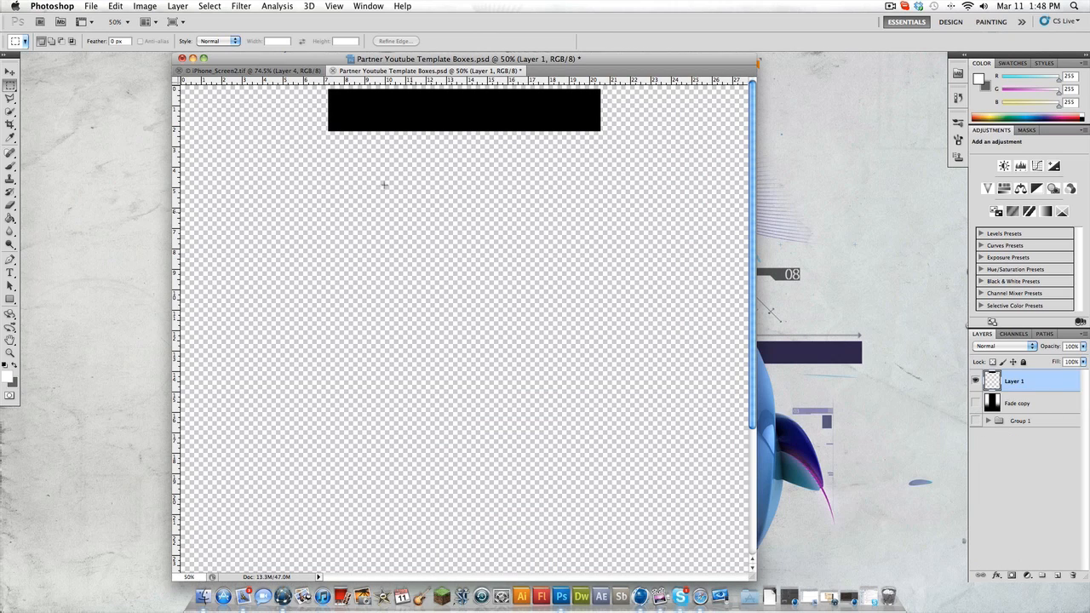
pyautogui.moveTo(265, 122)
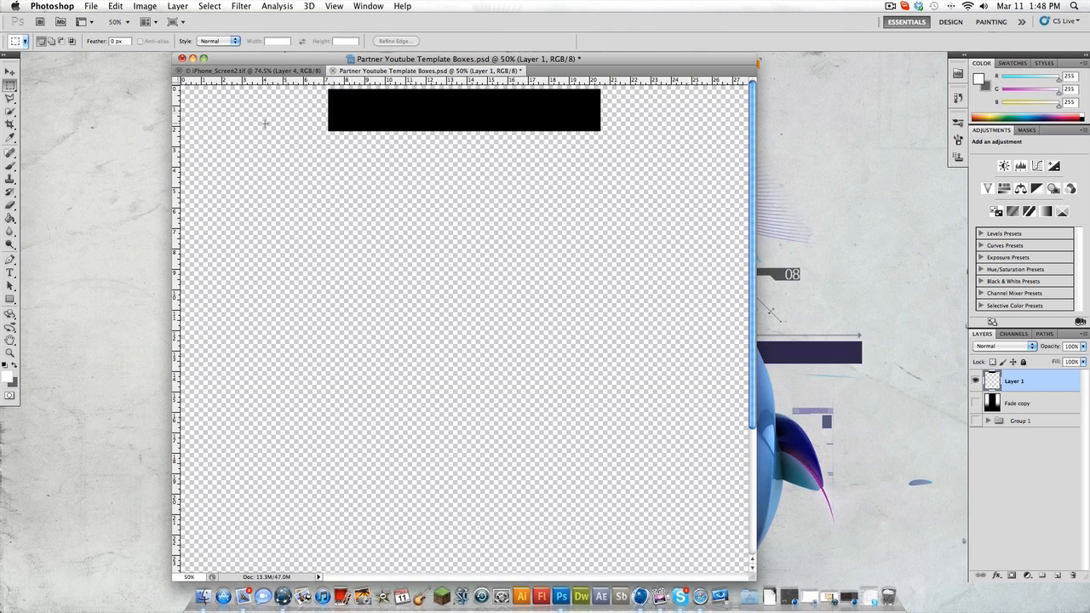
pyautogui.moveTo(511, 103)
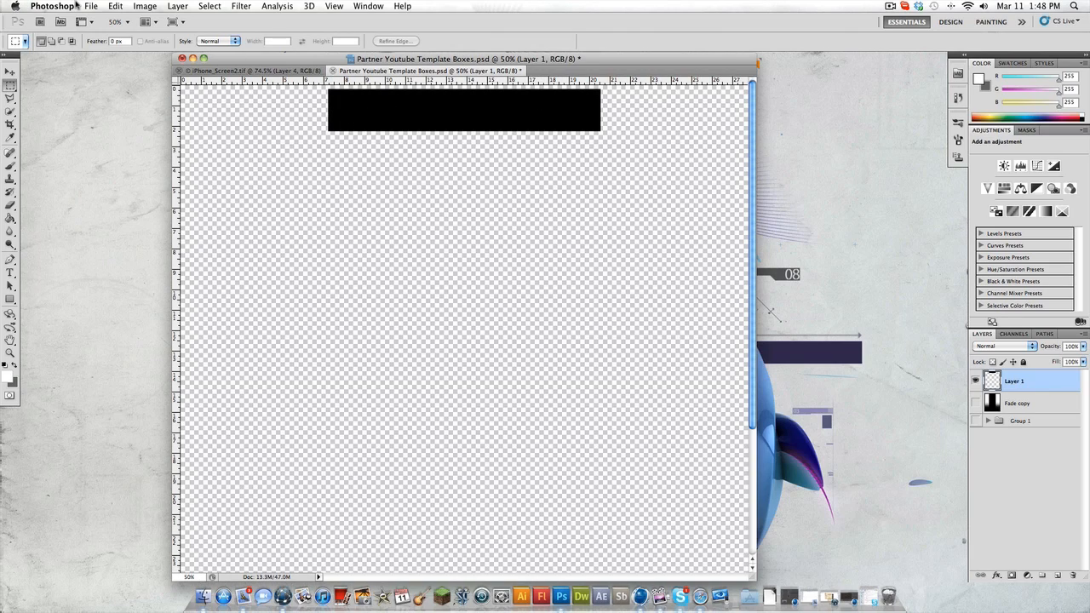
# Create a new 960×150 document named Untitled-1
pyautogui.click(90, 7)
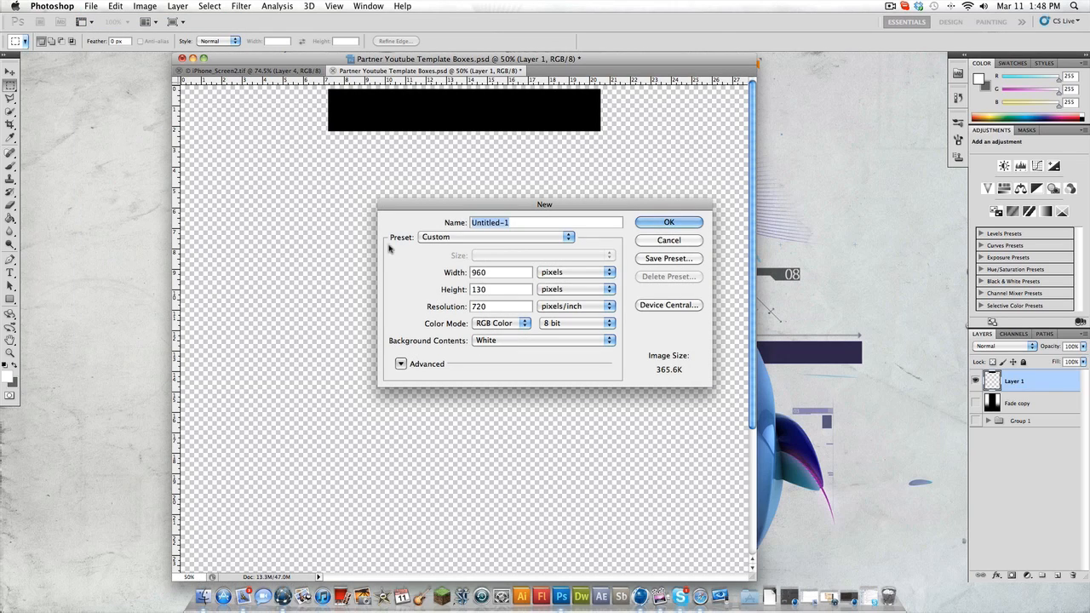
pyautogui.click(501, 289)
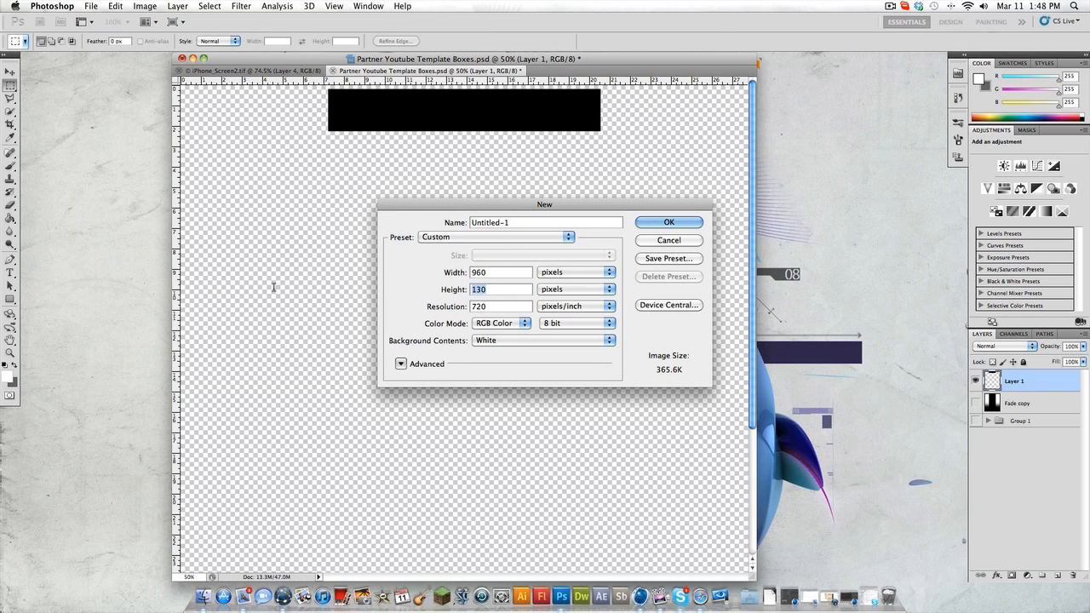
pyautogui.write('150')
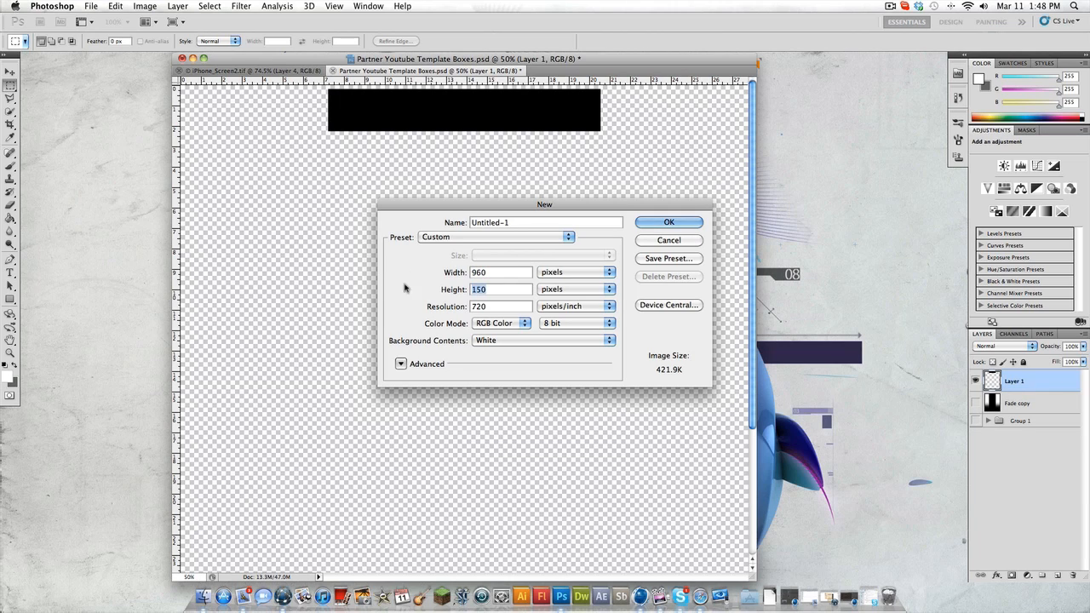
pyautogui.click(667, 221)
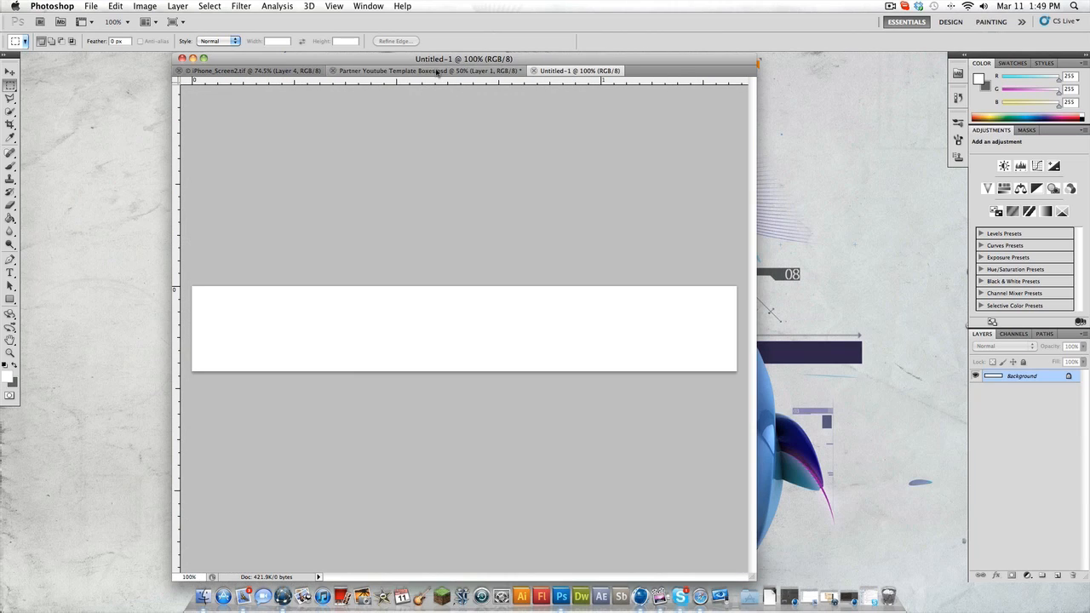
# Move the black banner box into Untitled-1, return to the template and select Fade copy
pyautogui.click(400, 70)
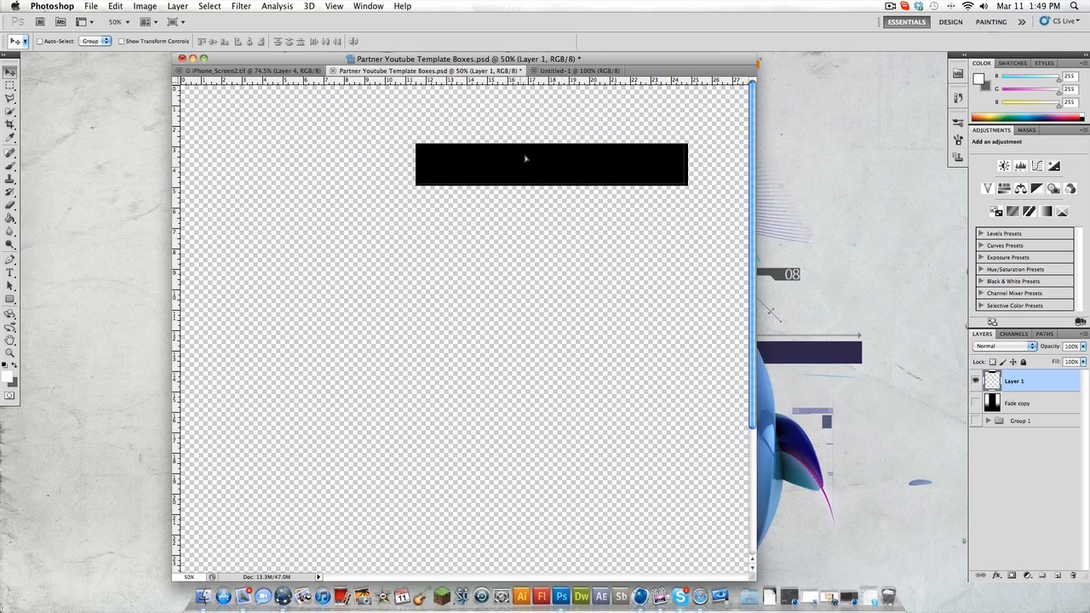
pyautogui.click(587, 71)
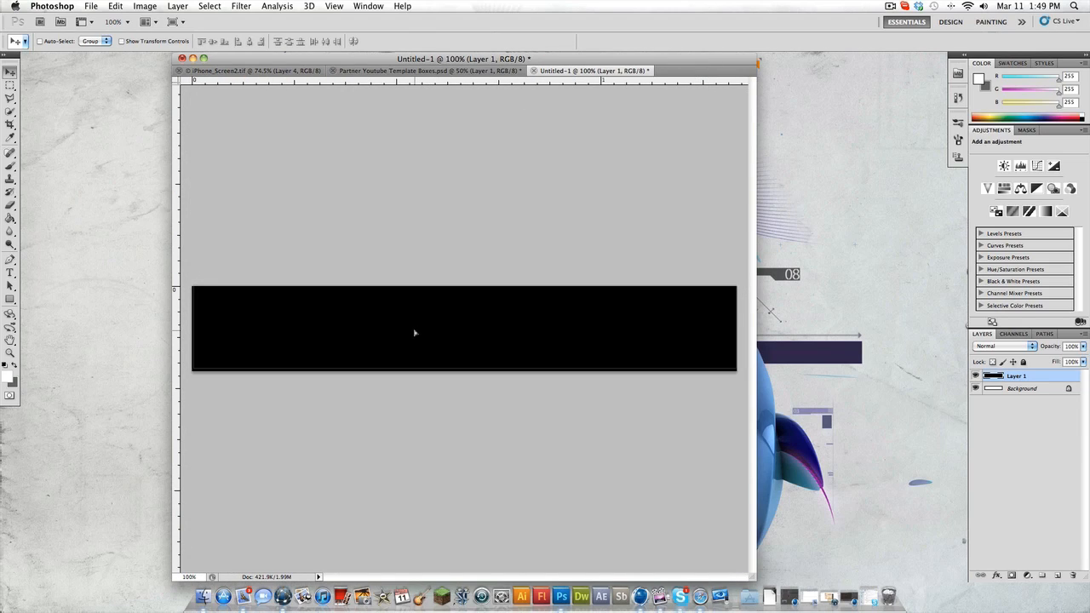
pyautogui.moveTo(538, 314)
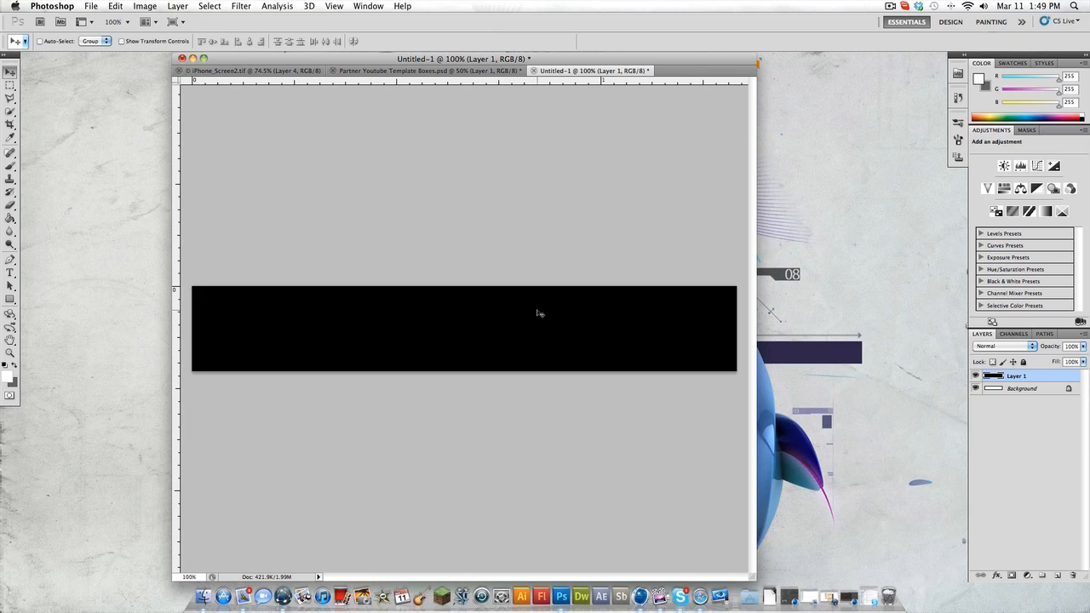
pyautogui.click(425, 71)
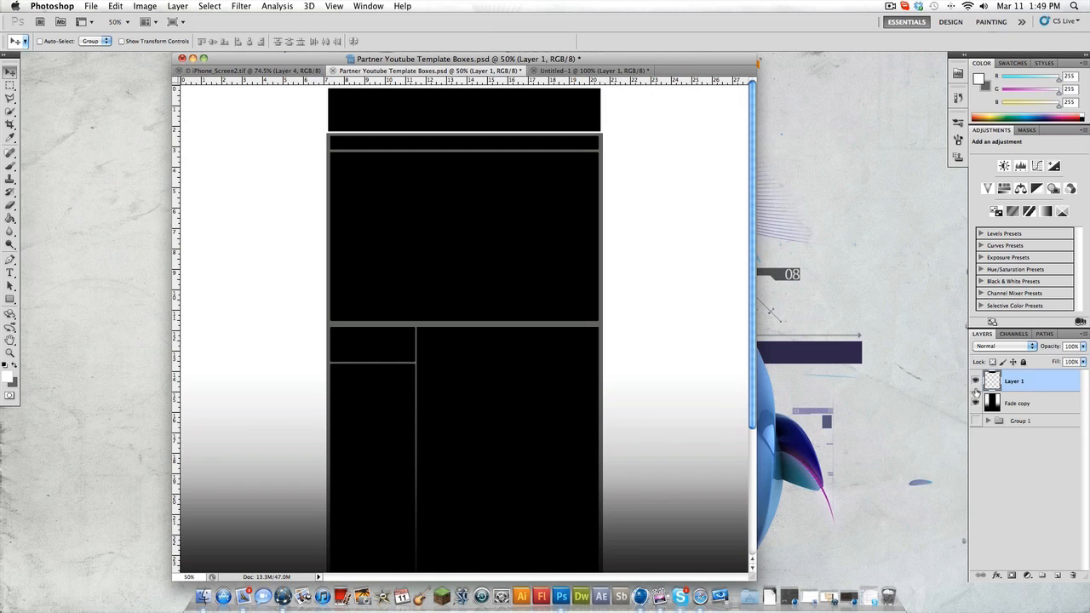
pyautogui.click(976, 402)
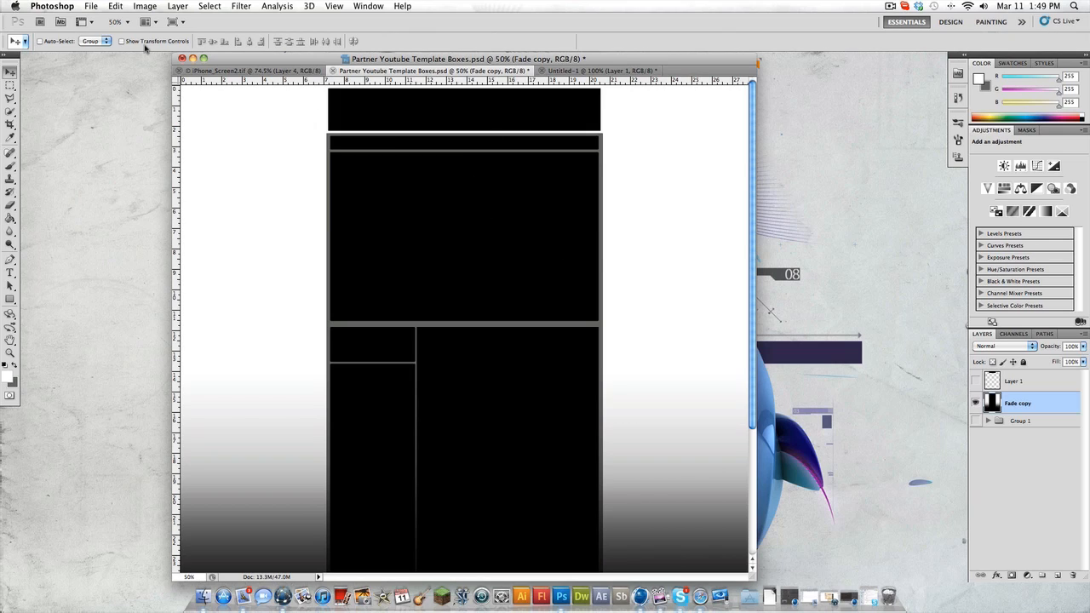
# Cancel a Save As on the template and bring the Untitled-1 banner document back in front
pyautogui.click(92, 6)
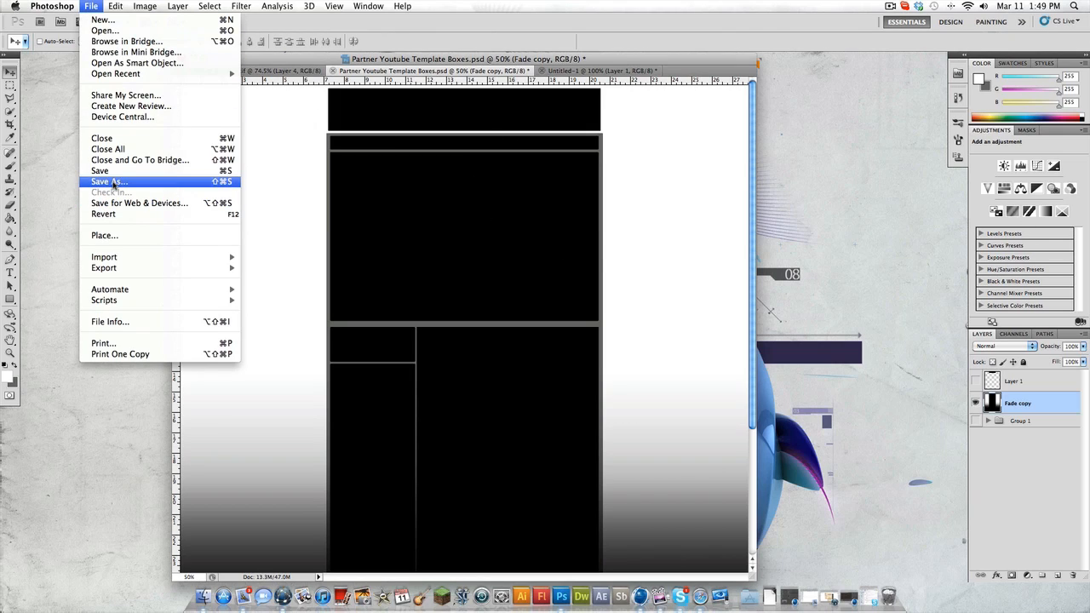
pyautogui.click(108, 180)
pyautogui.write('jfjffgdshf.psd')
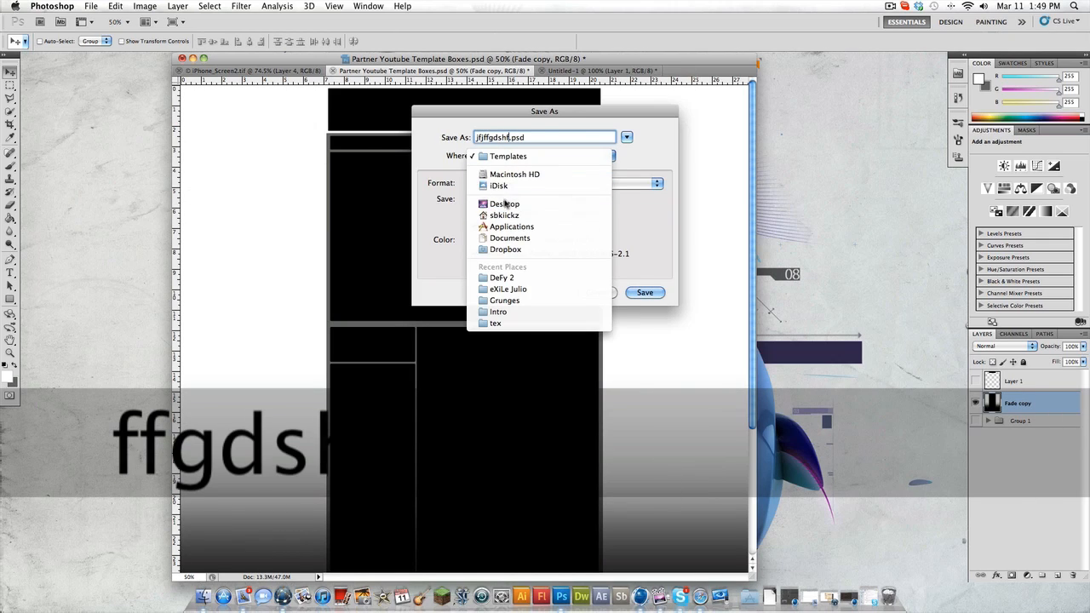
pyautogui.click(643, 293)
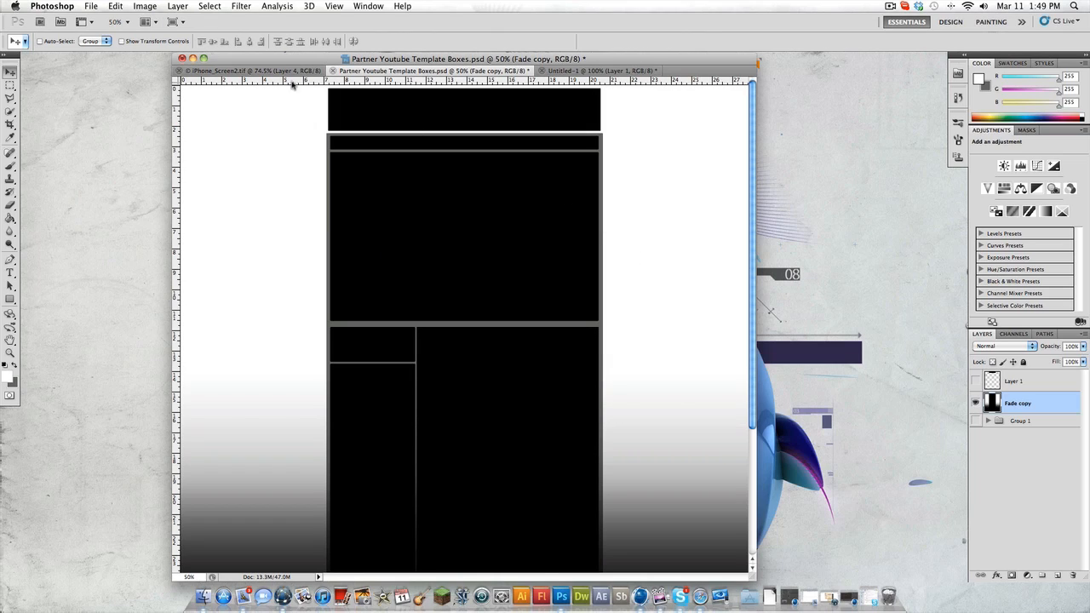
pyautogui.click(92, 6)
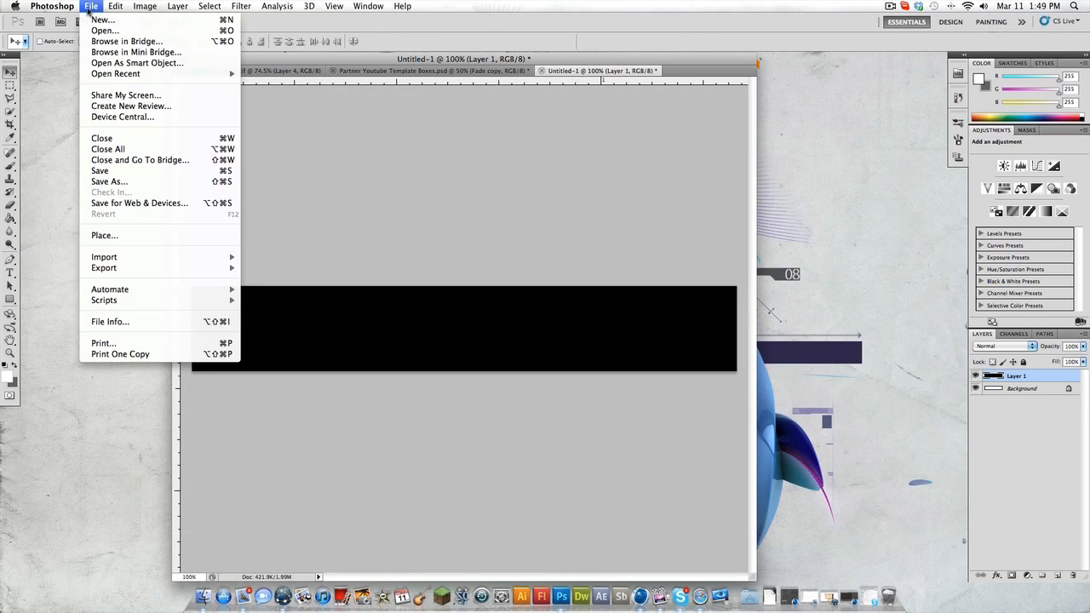
# Save the banner to the Desktop as a JPEG named banner, accepting the default JPEG quality
pyautogui.click(109, 180)
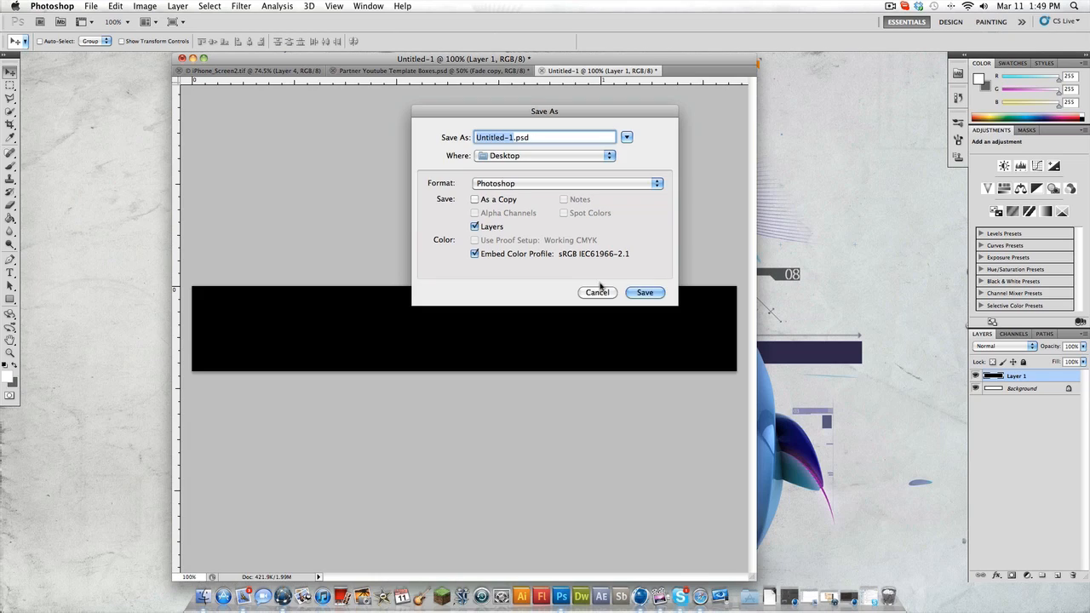
pyautogui.click(91, 7)
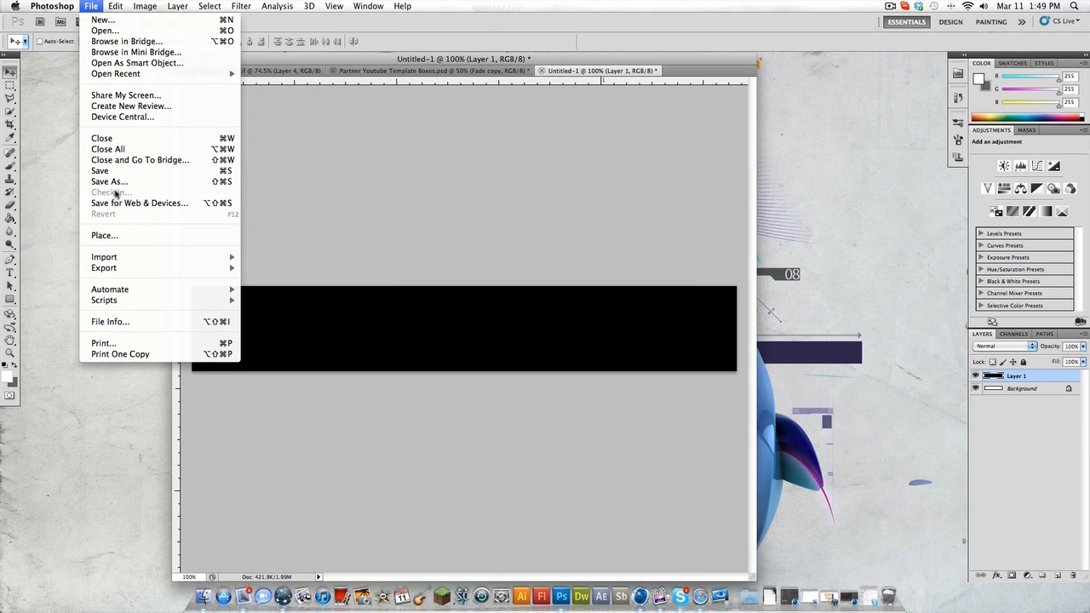
pyautogui.click(109, 180)
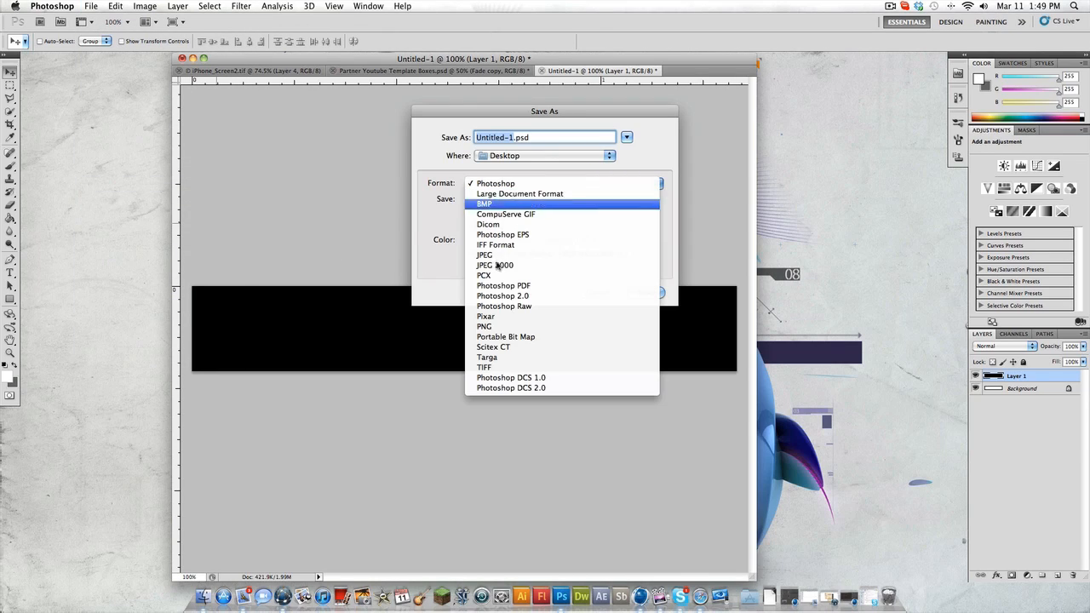
pyautogui.click(484, 265)
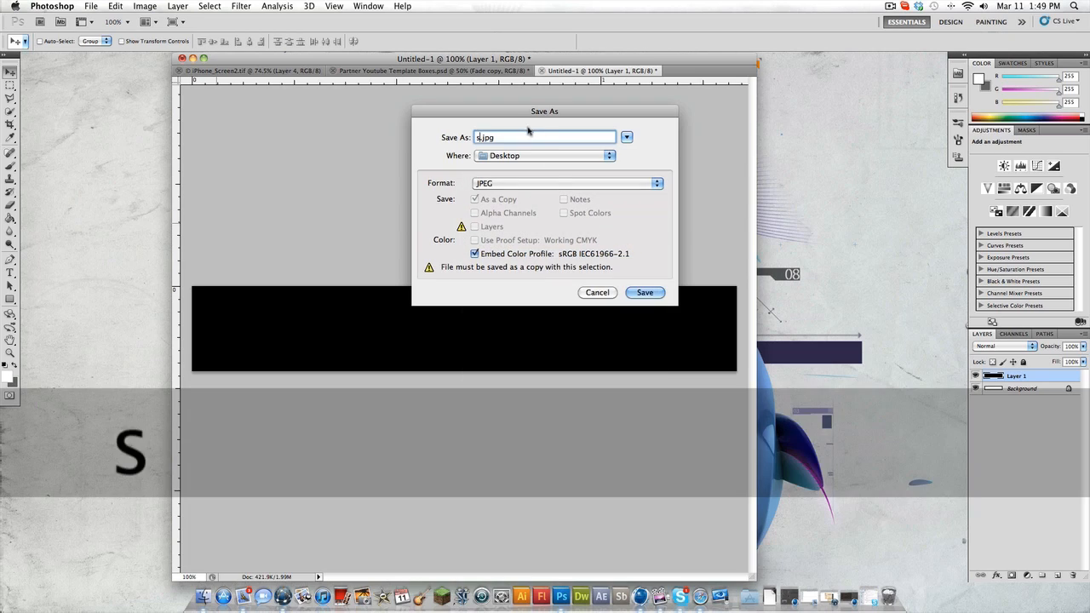
pyautogui.write('banne')
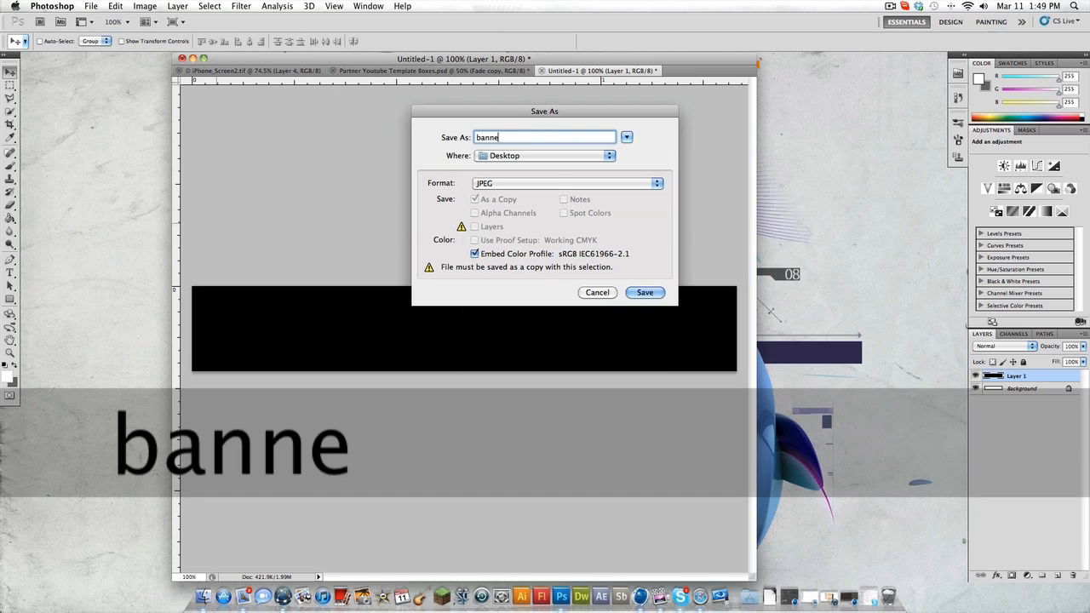
pyautogui.click(644, 293)
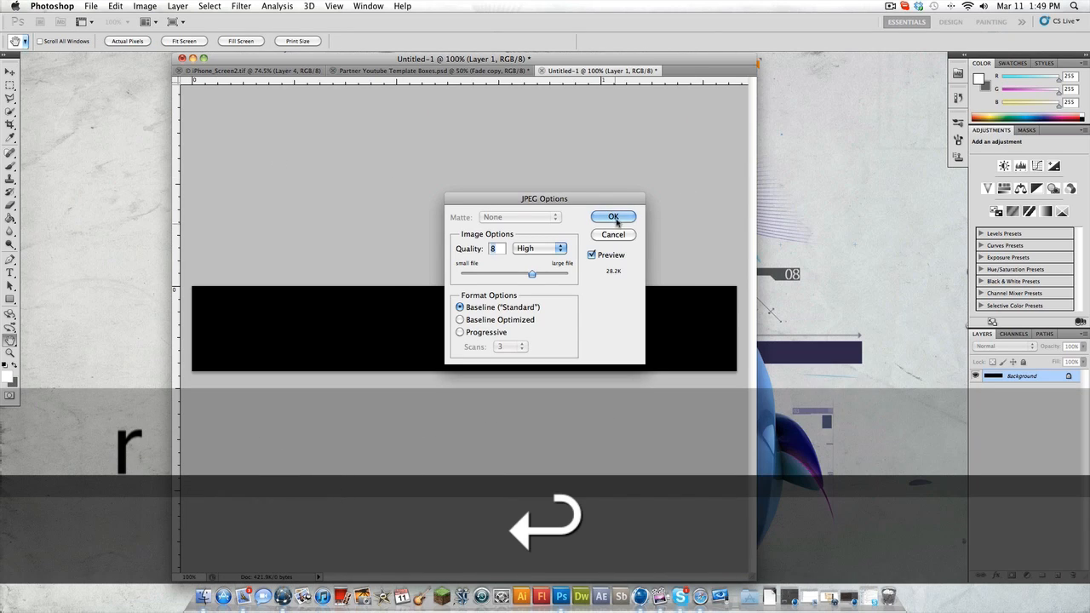
pyautogui.click(613, 217)
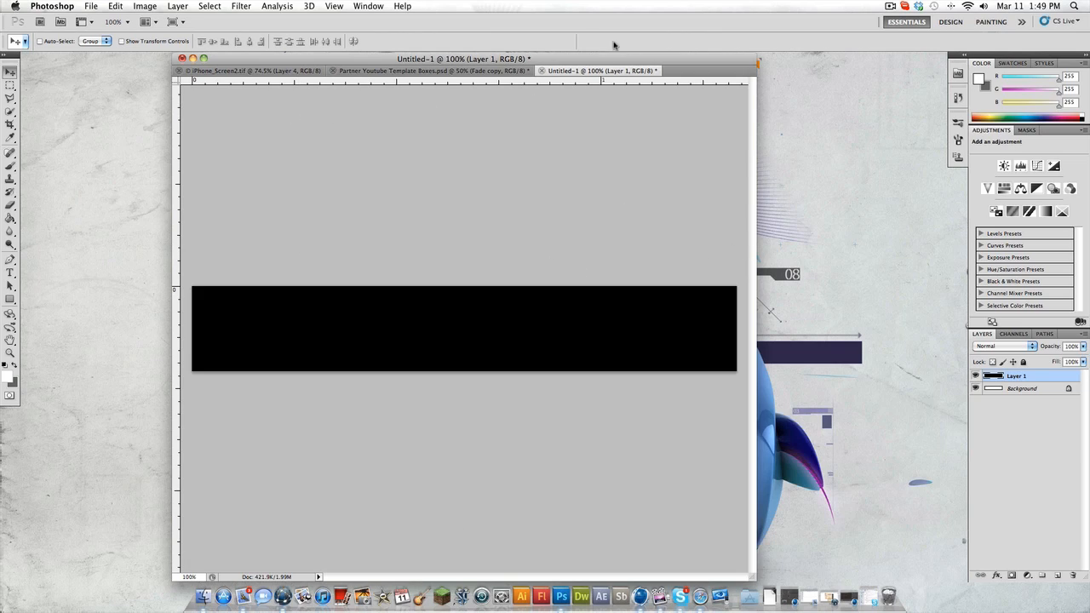
# Leave Photoshop via the Finder desktop and bring up the web browser on image-maps.com
pyautogui.click(425, 72)
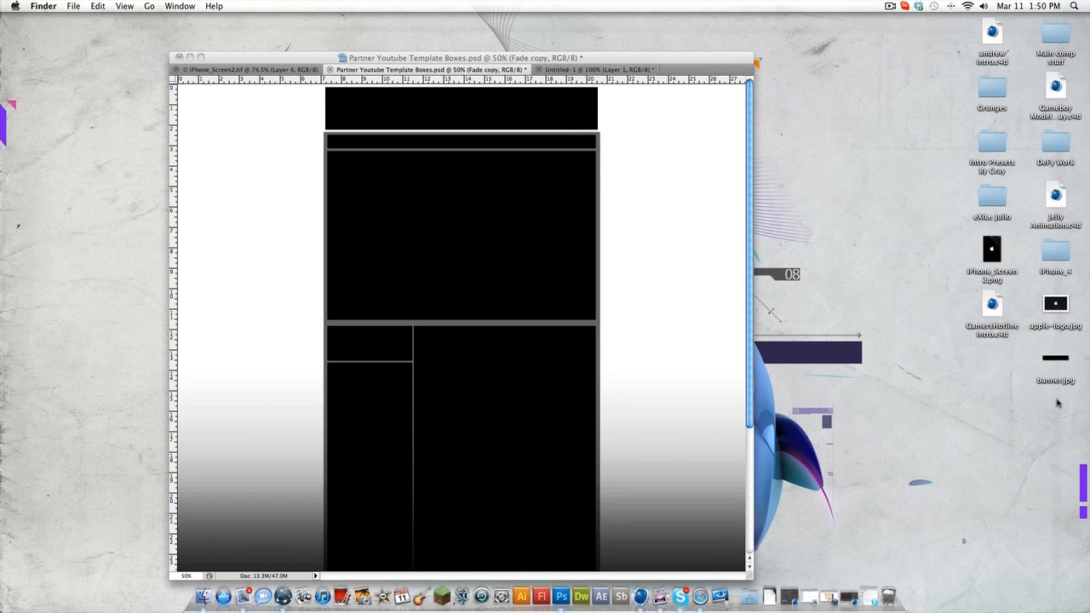
pyautogui.click(1056, 358)
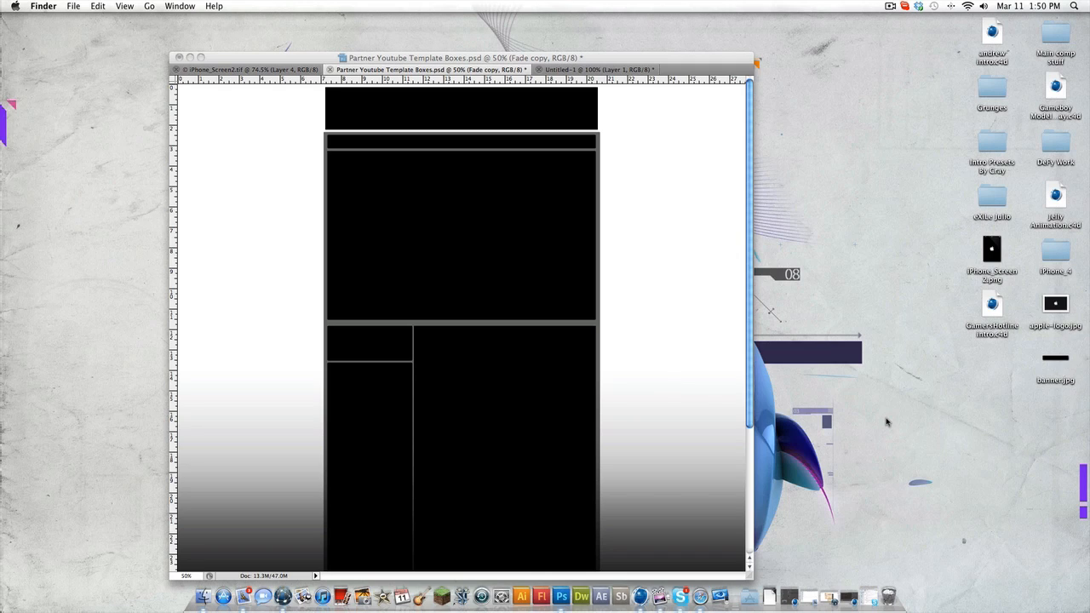
pyautogui.moveTo(440, 319)
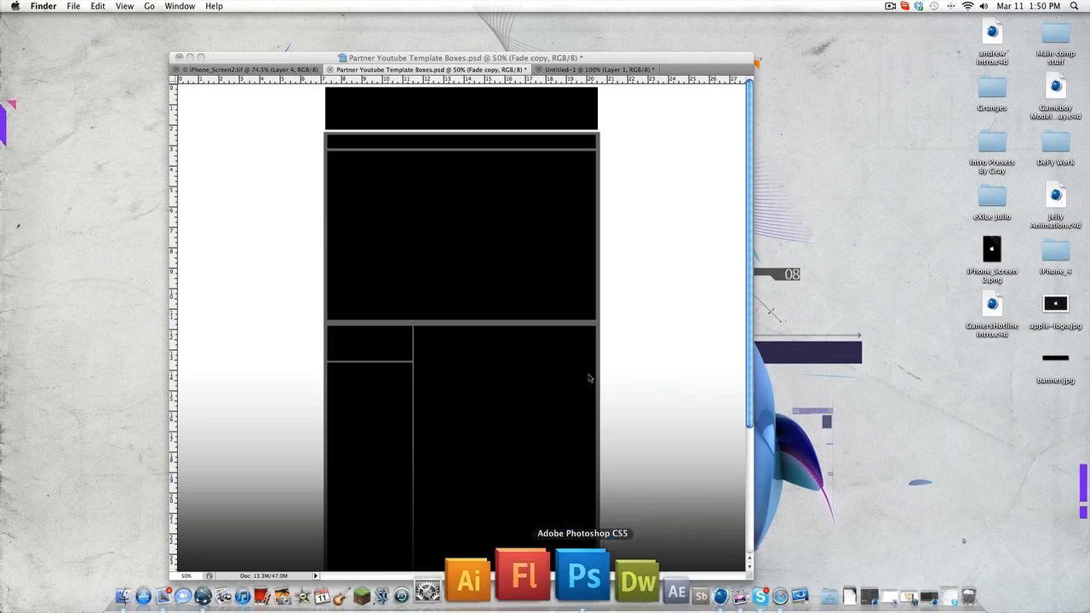
pyautogui.click(582, 578)
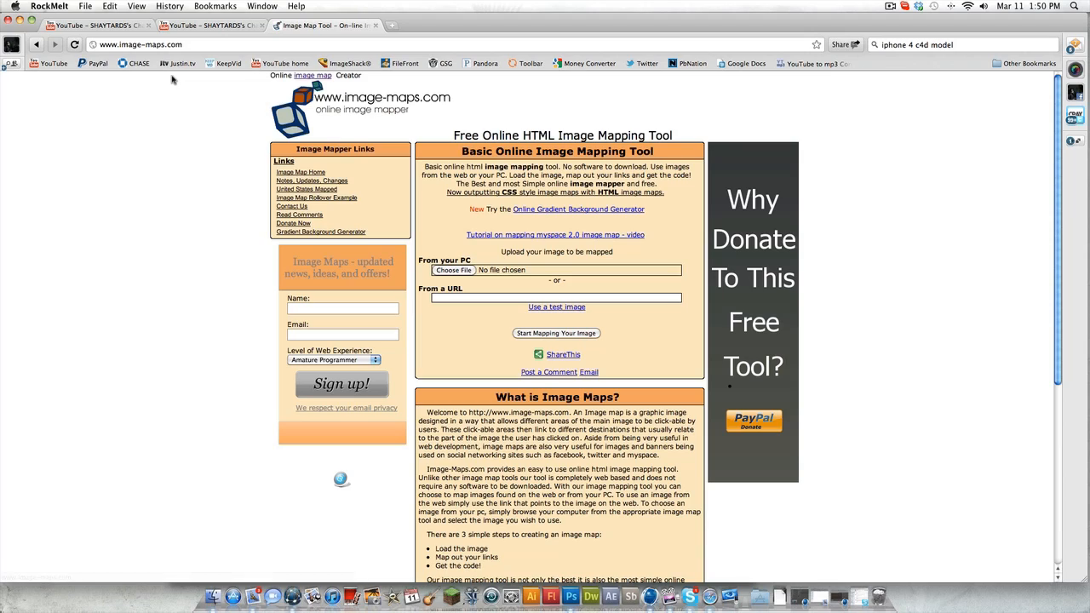
pyautogui.moveTo(150, 92)
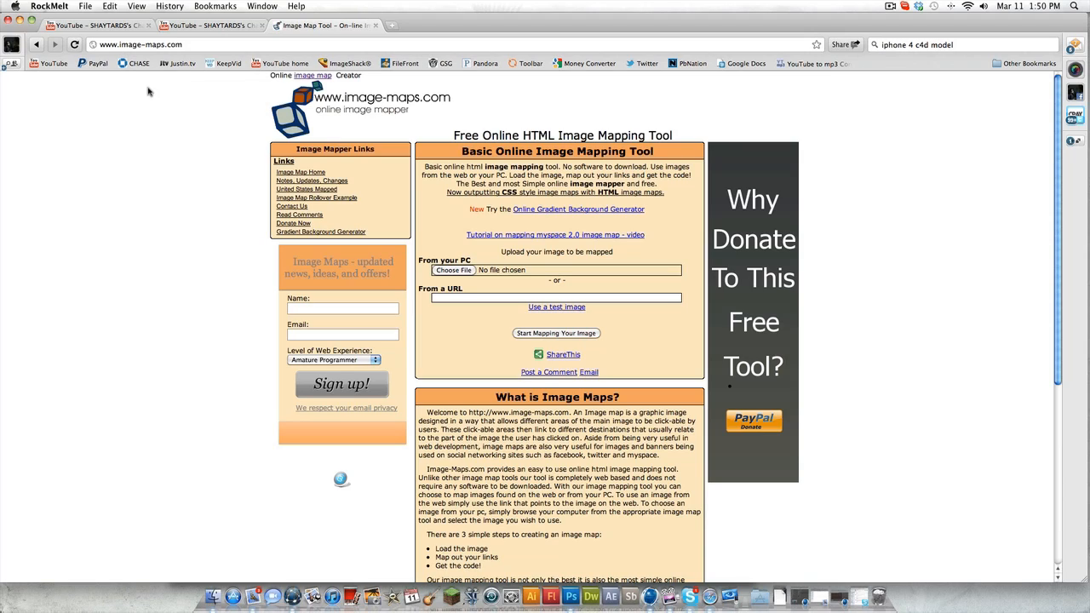
pyautogui.moveTo(198, 169)
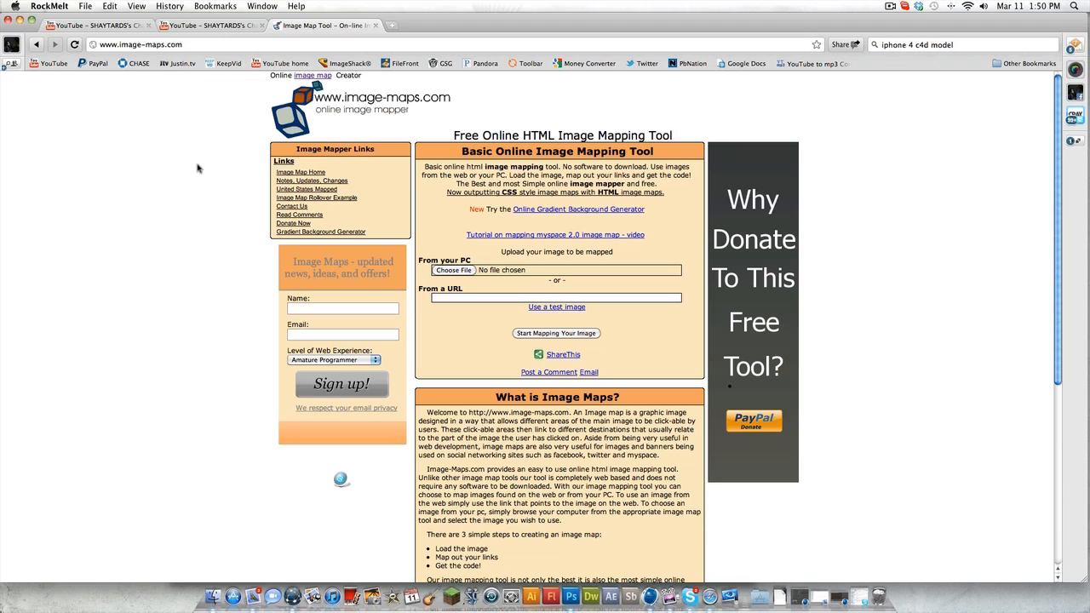
# Upload banner.jpg from the Desktop to image-maps.com and confirm the successful upload
pyautogui.click(453, 269)
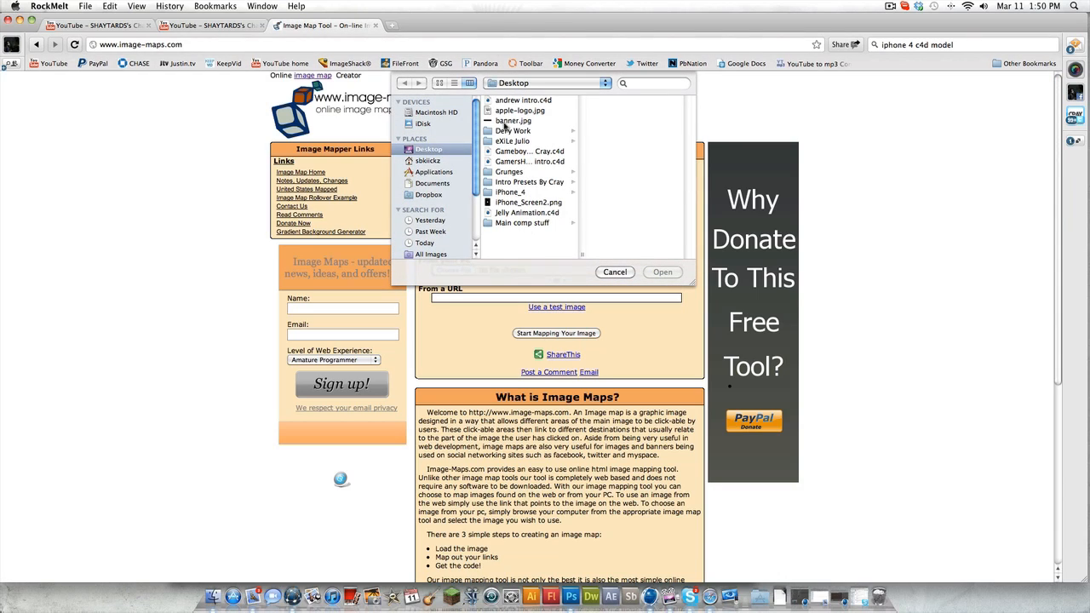
pyautogui.click(512, 119)
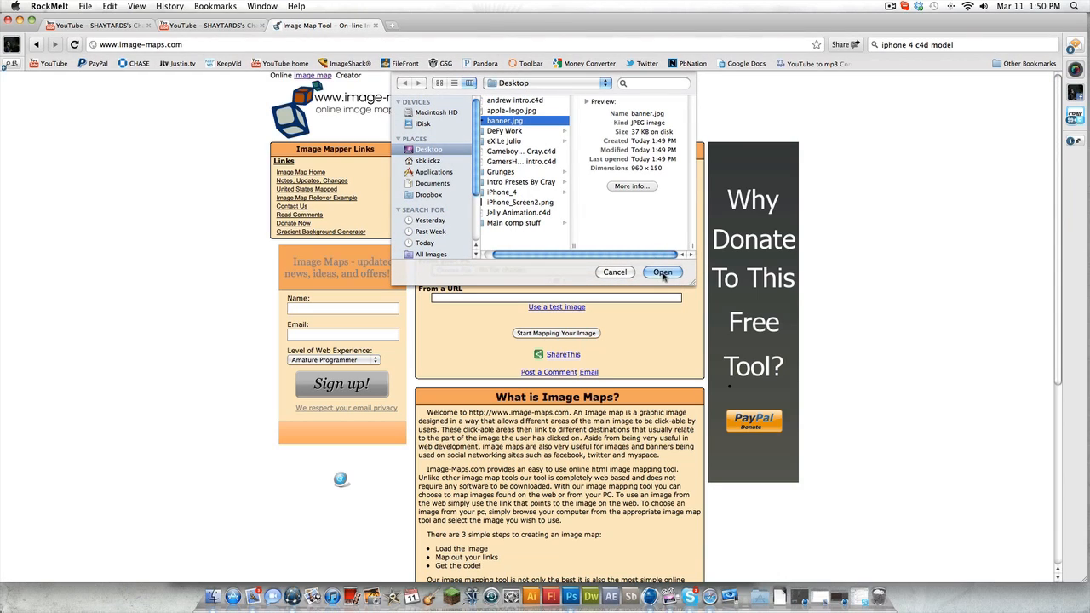
pyautogui.click(662, 272)
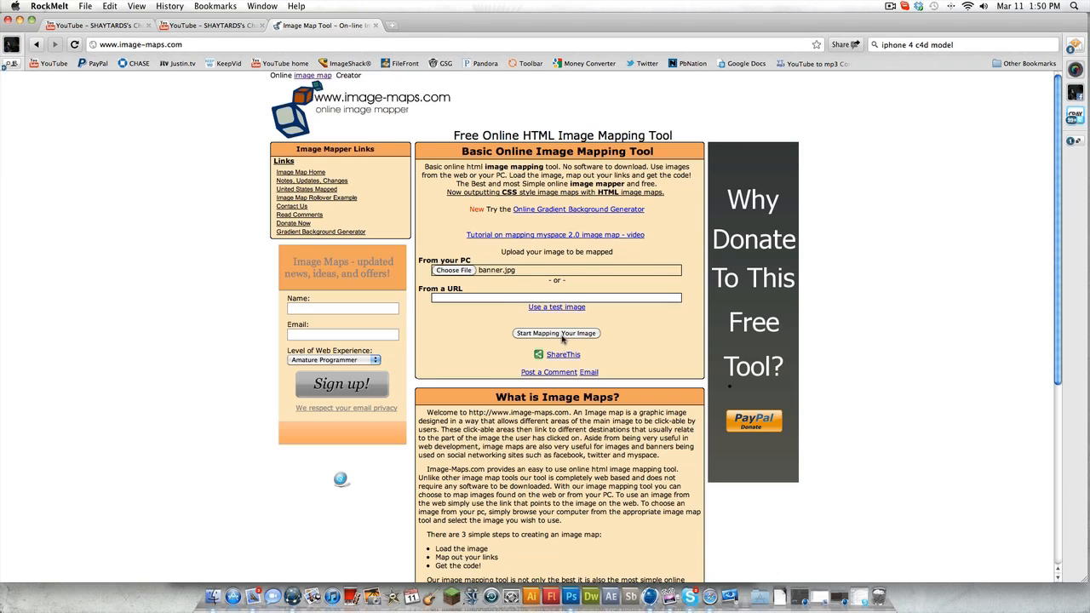
pyautogui.click(555, 332)
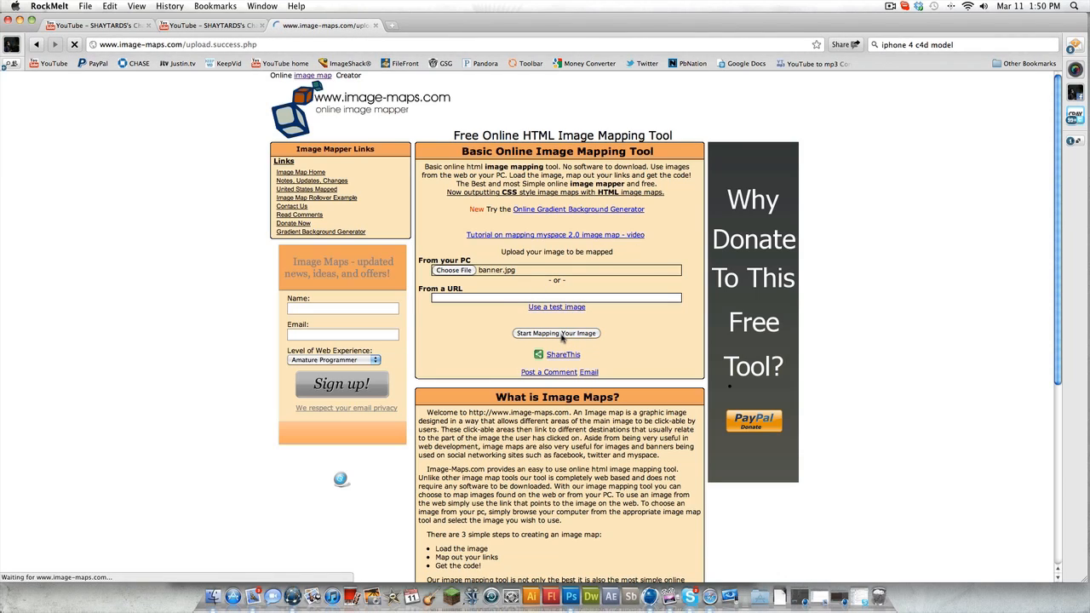
pyautogui.click(555, 332)
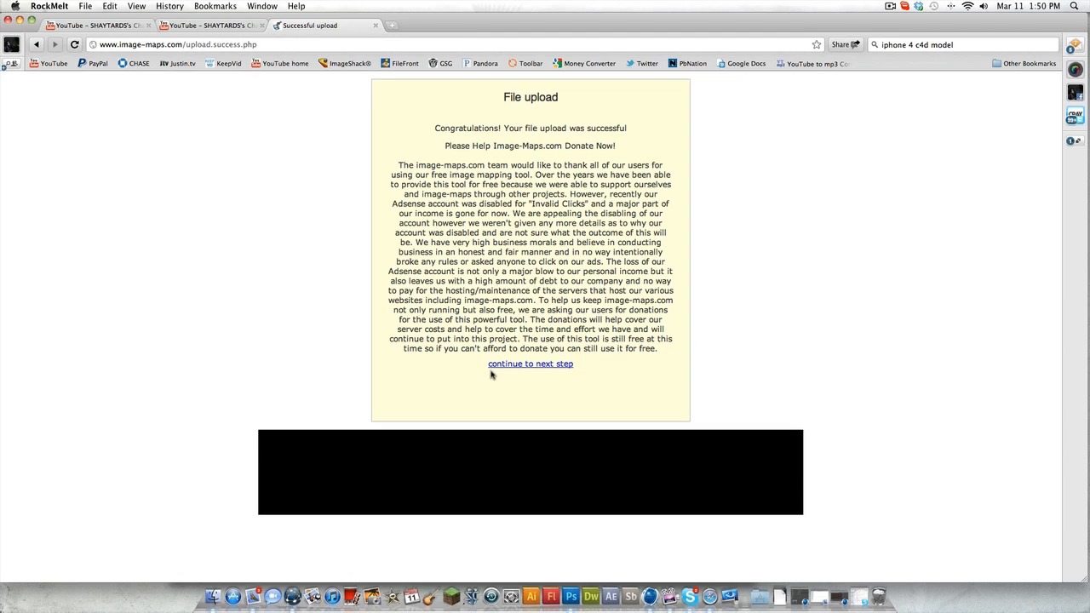
# Plot points for a first custom-shape hotspot on the banner and save it as Untitled
pyautogui.click(531, 365)
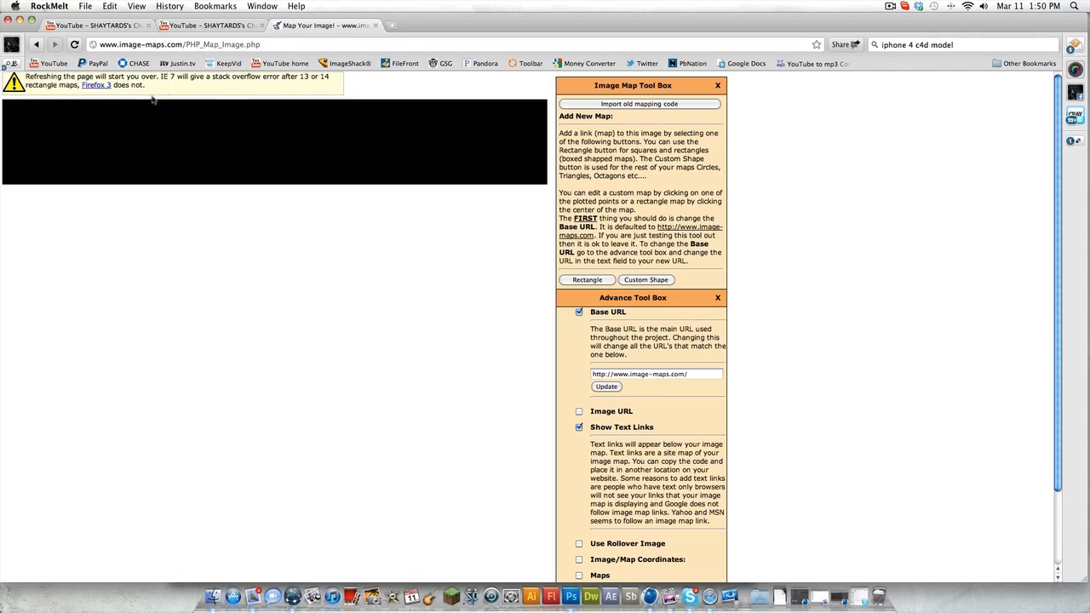
pyautogui.moveTo(269, 190)
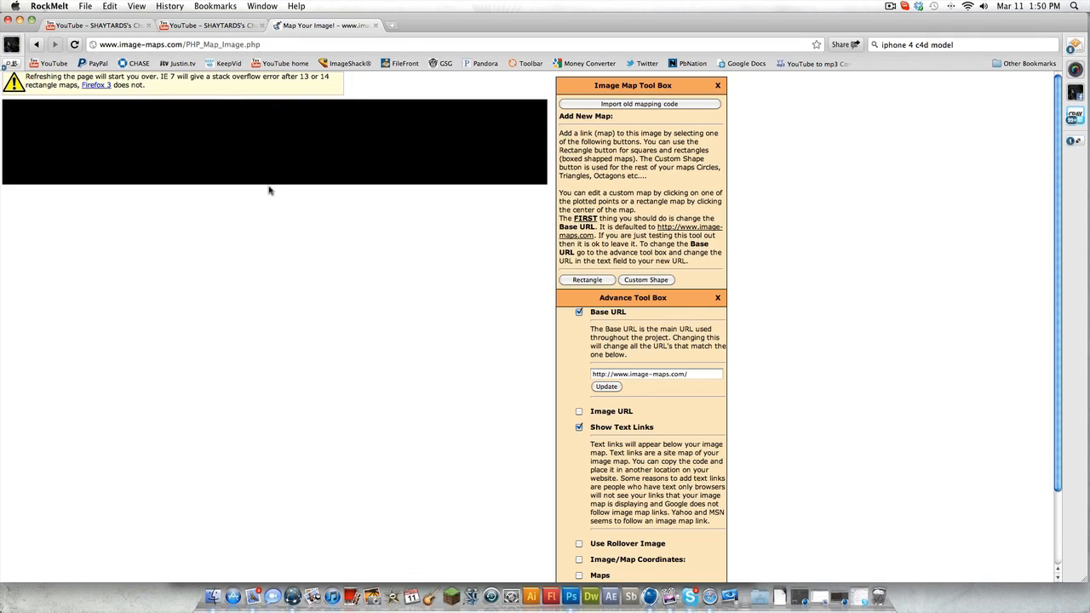
pyautogui.moveTo(528, 106)
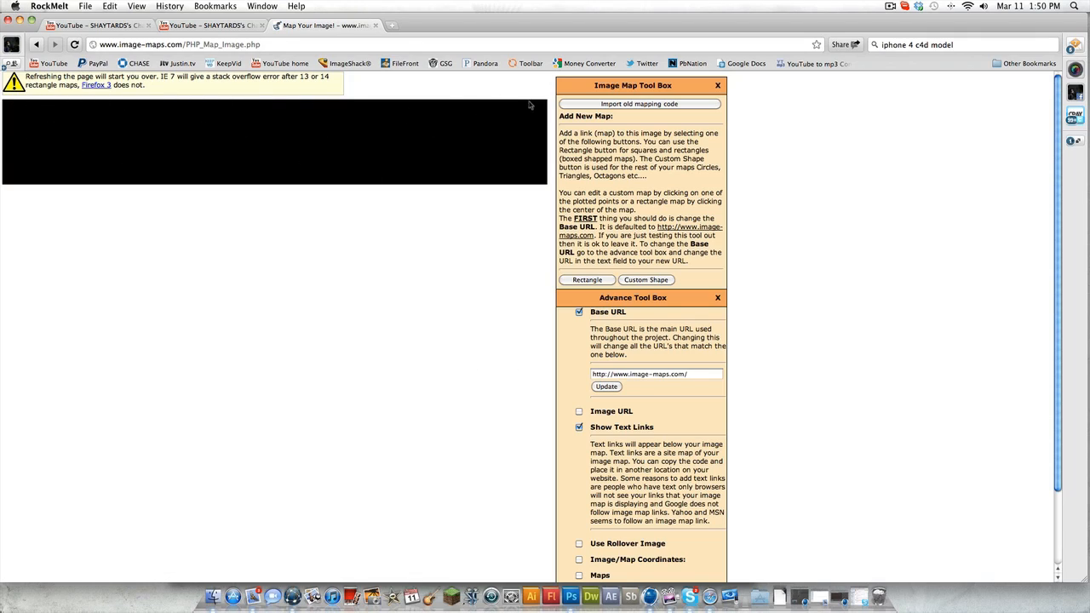
pyautogui.moveTo(467, 168)
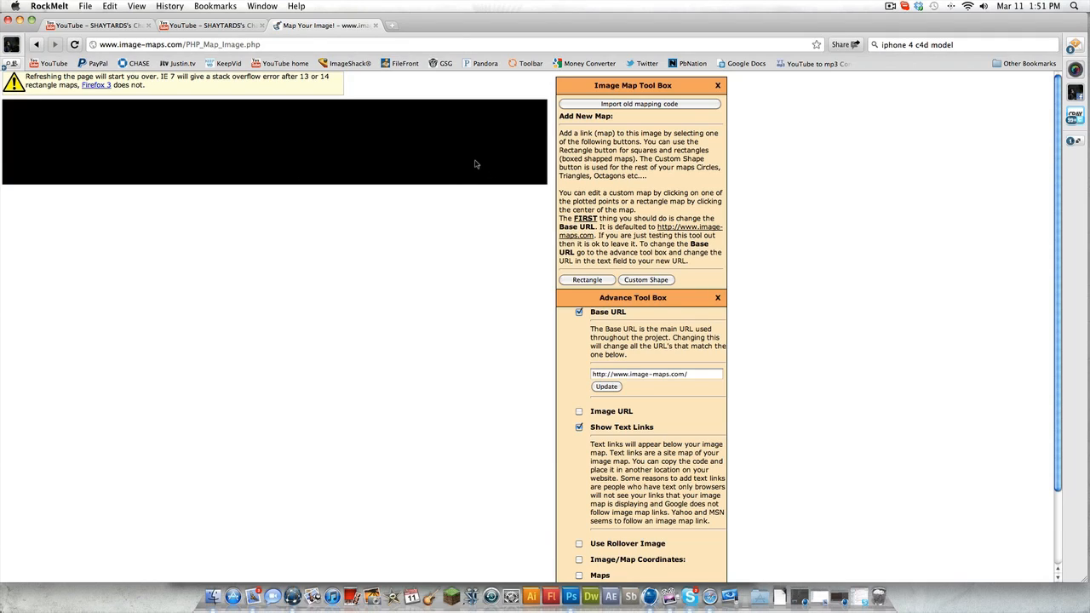
pyautogui.moveTo(504, 156)
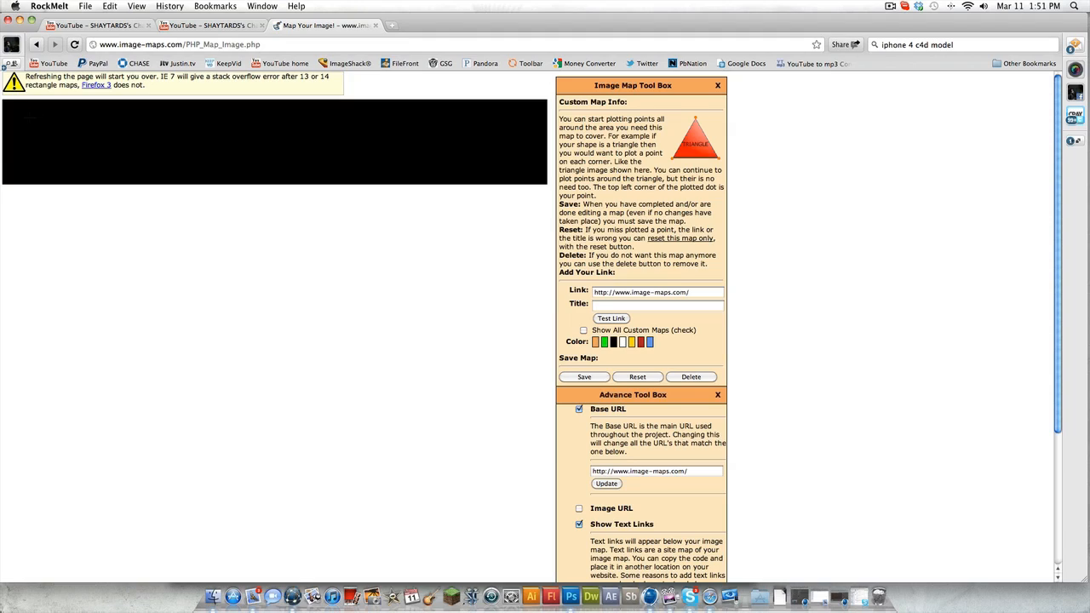
pyautogui.click(34, 114)
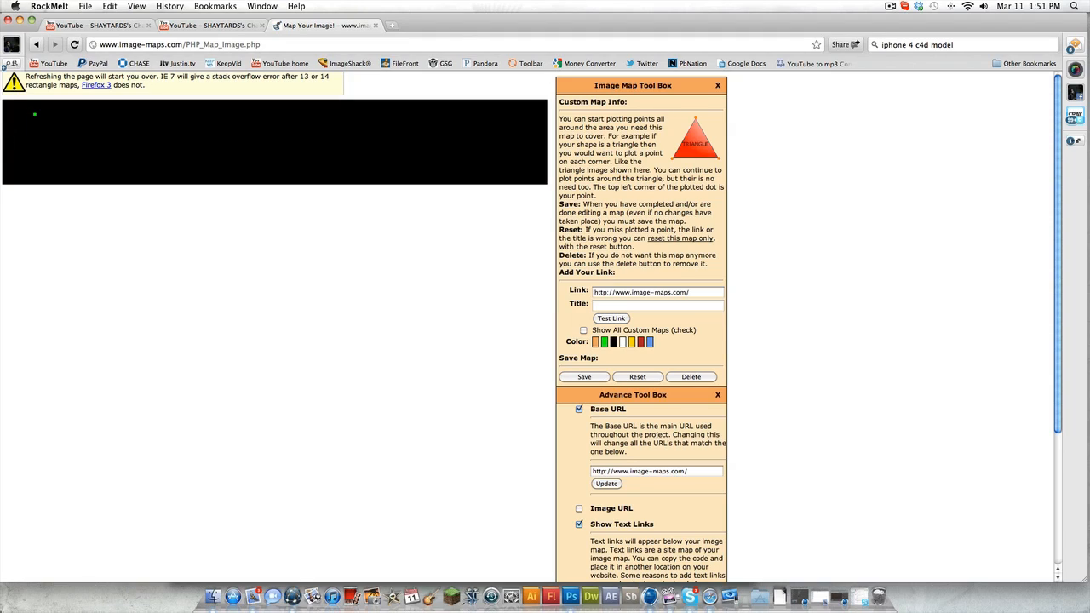
pyautogui.click(66, 173)
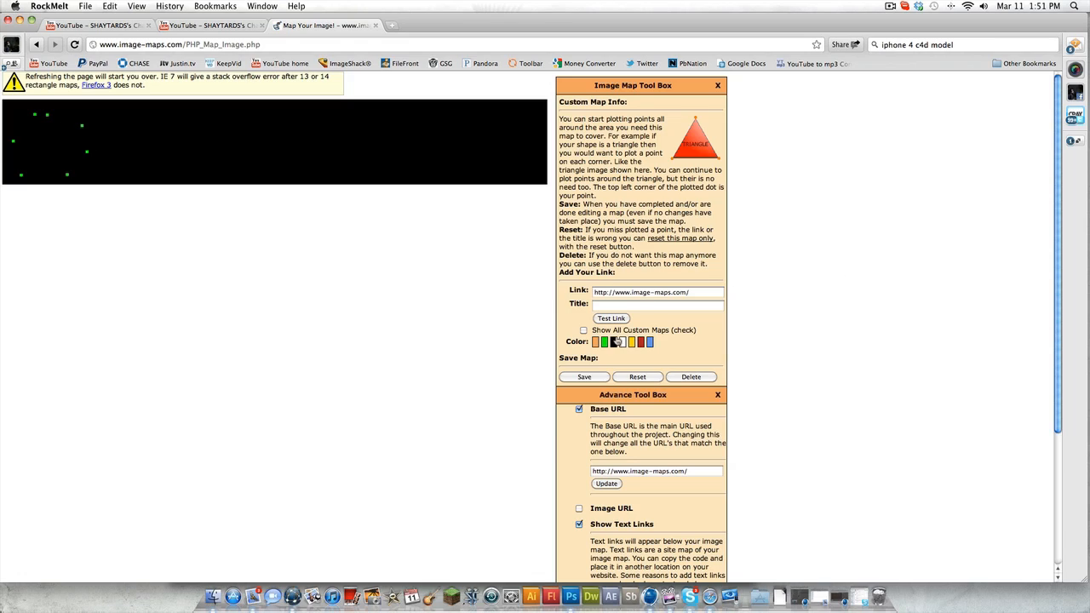
pyautogui.click(656, 292)
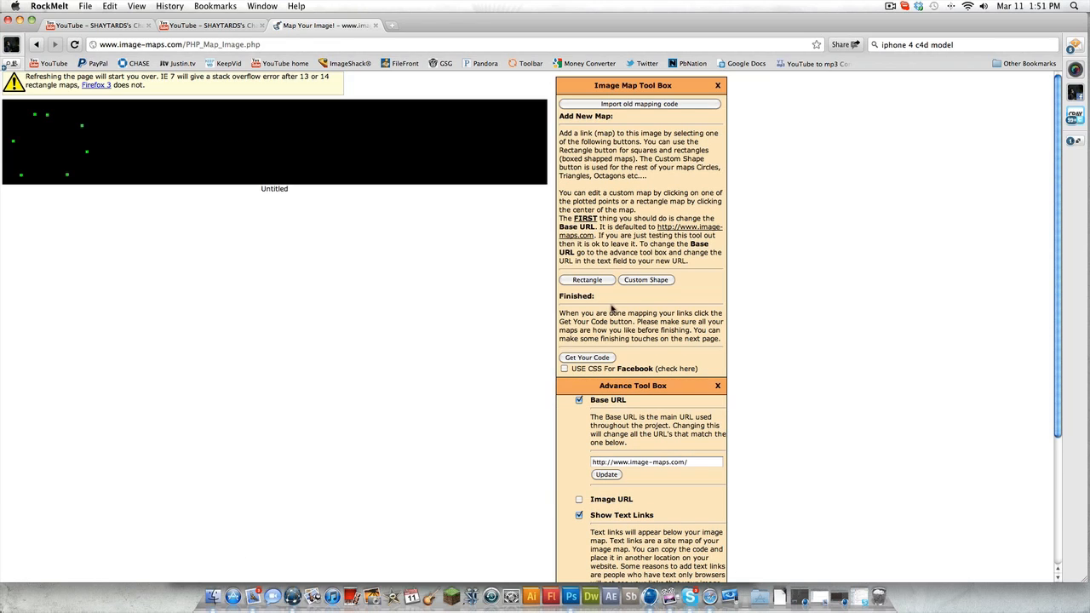
pyautogui.click(645, 280)
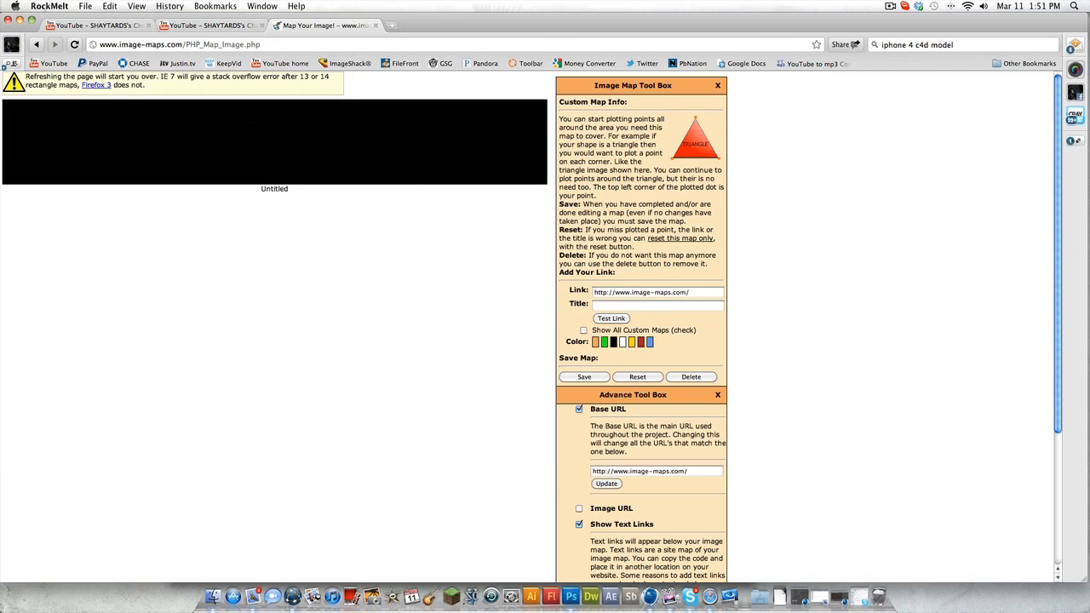
pyautogui.click(146, 157)
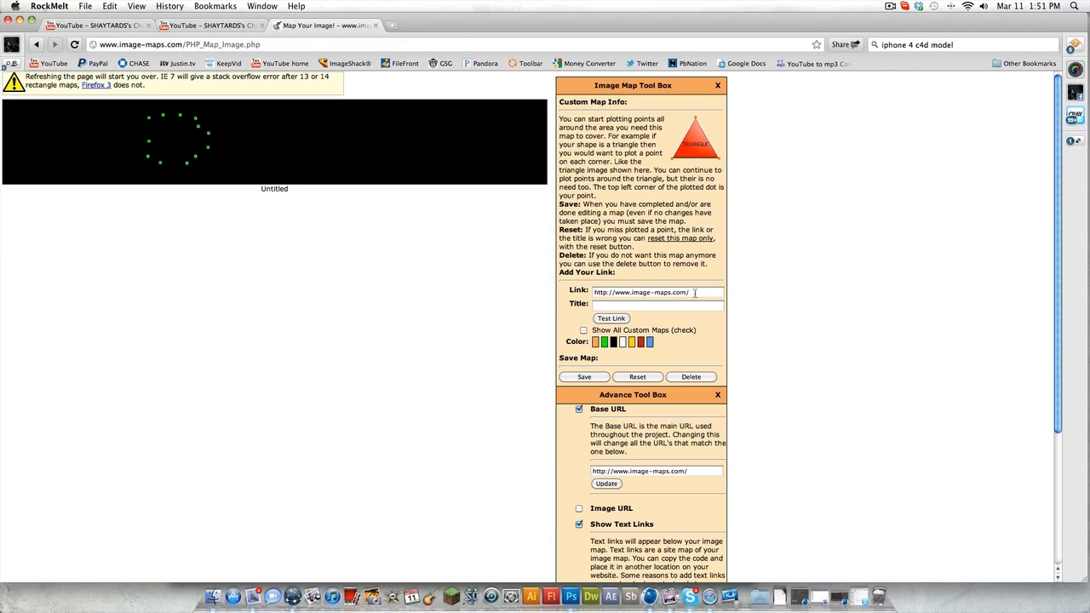
pyautogui.click(655, 293)
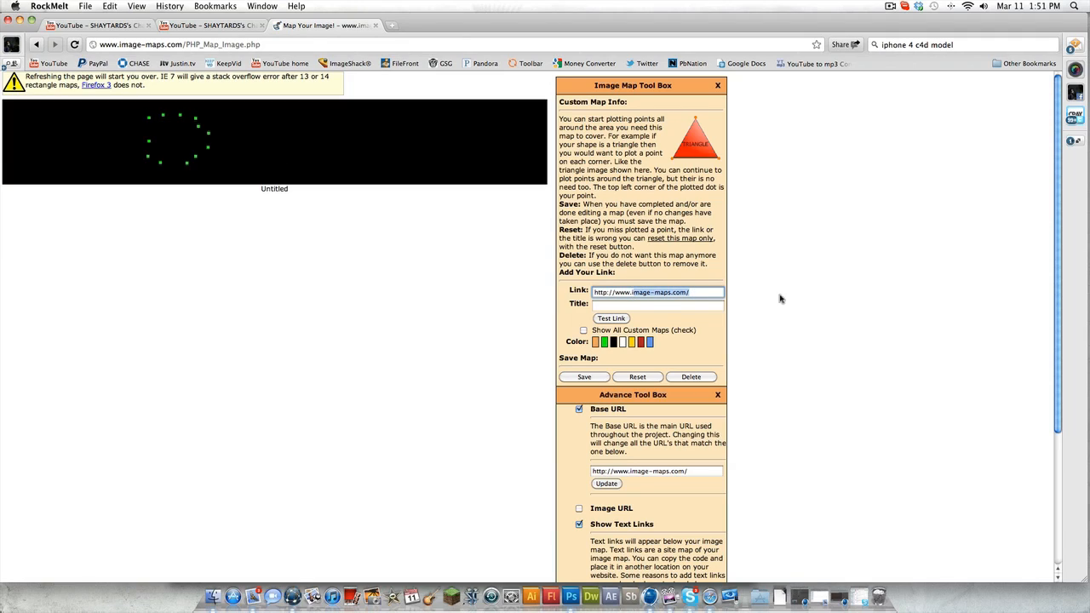
pyautogui.write('http://www.fac')
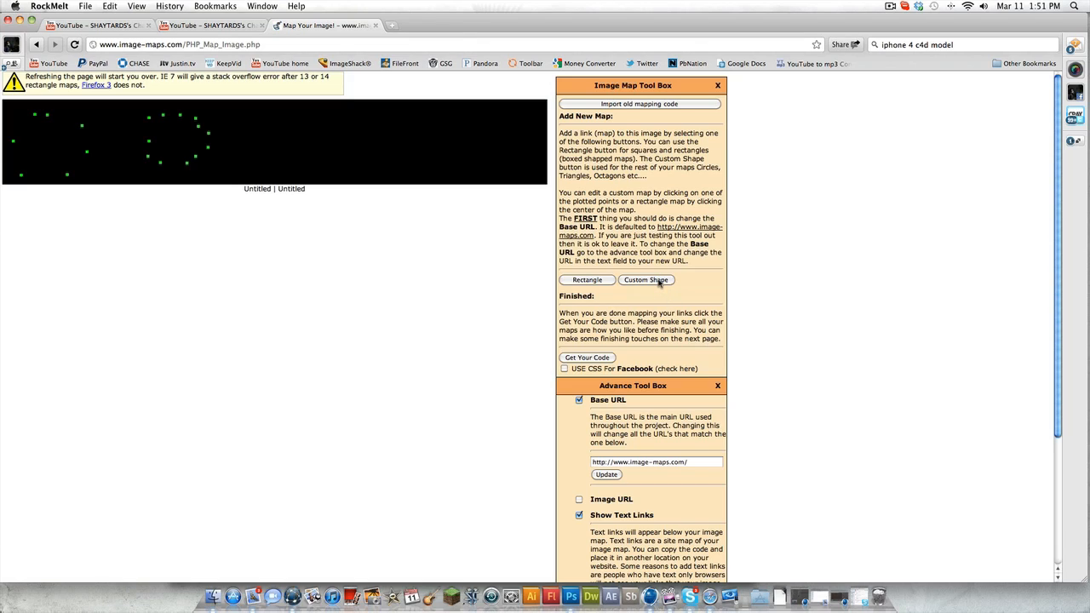
# Add a third hotspot linking to a blog .com address and plot points for a fourth hotspot
pyautogui.click(646, 279)
pyautogui.write('http://www.b')
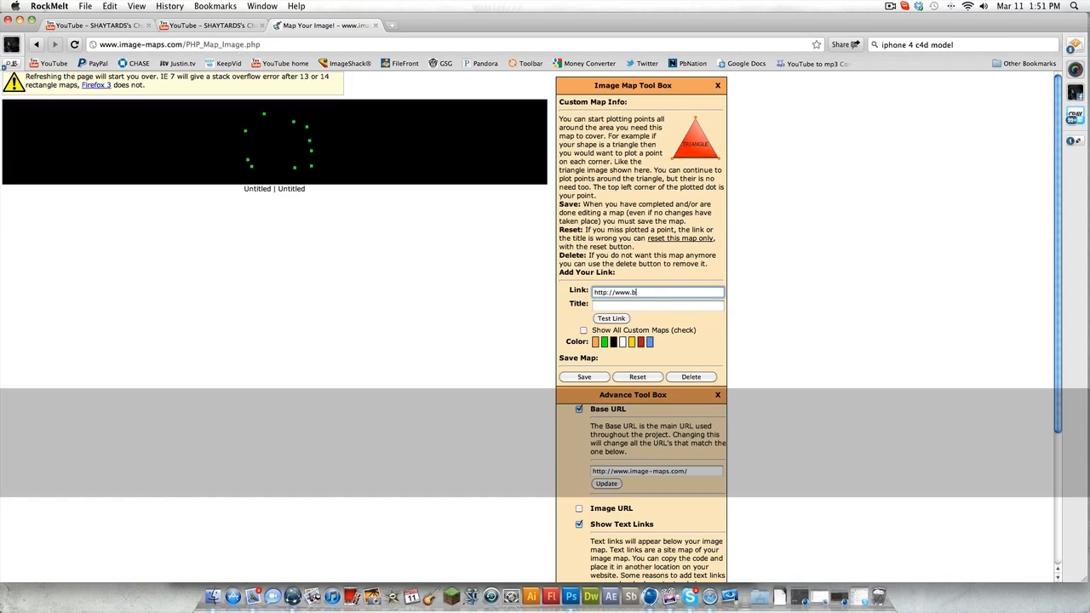
pyautogui.write('log')
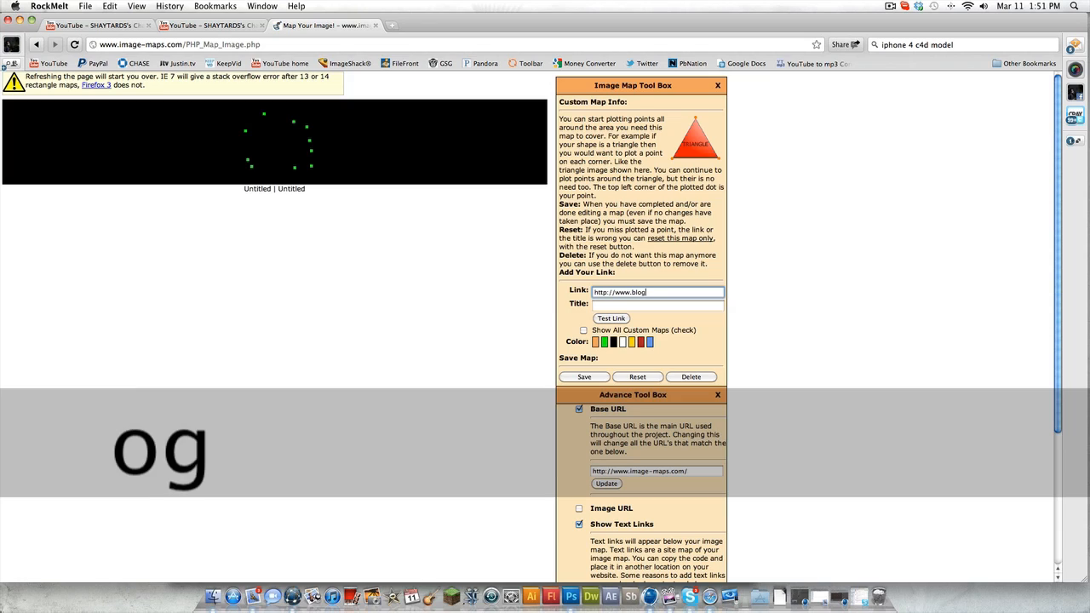
pyautogui.write('.com')
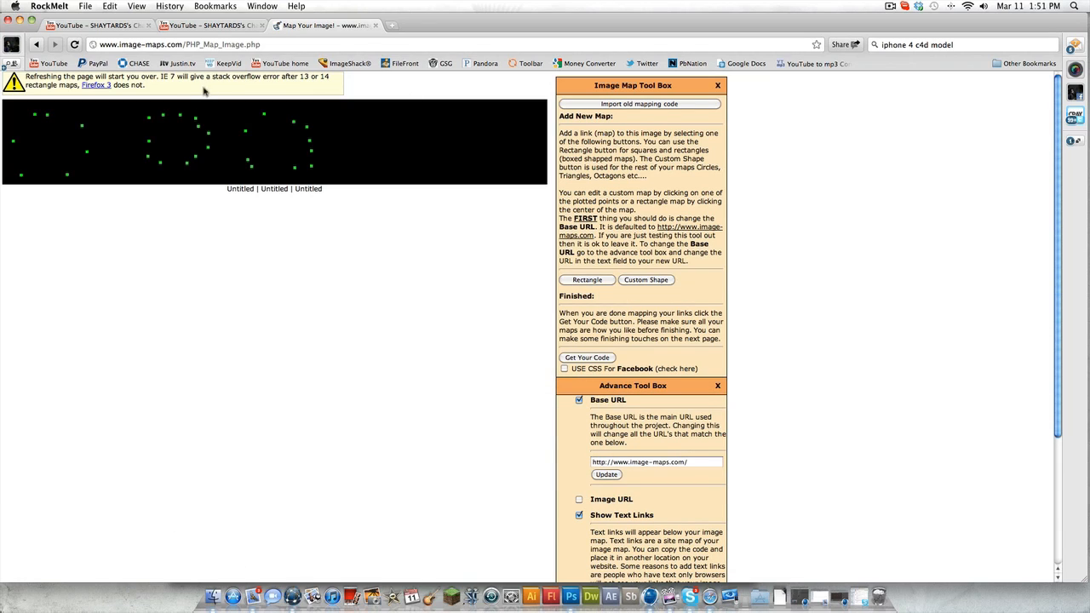
pyautogui.moveTo(375, 145)
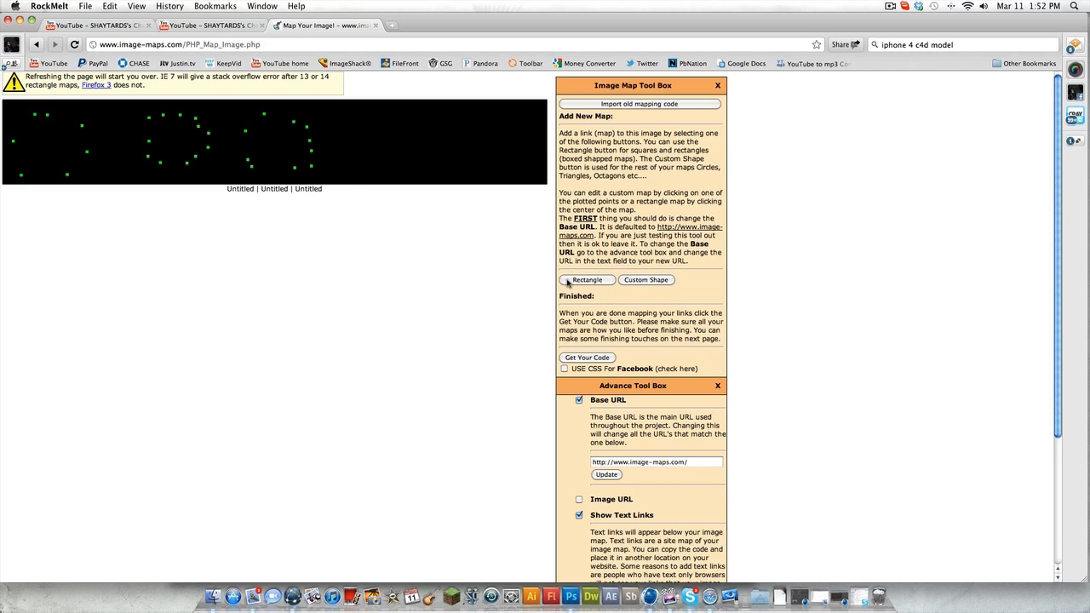
pyautogui.click(645, 279)
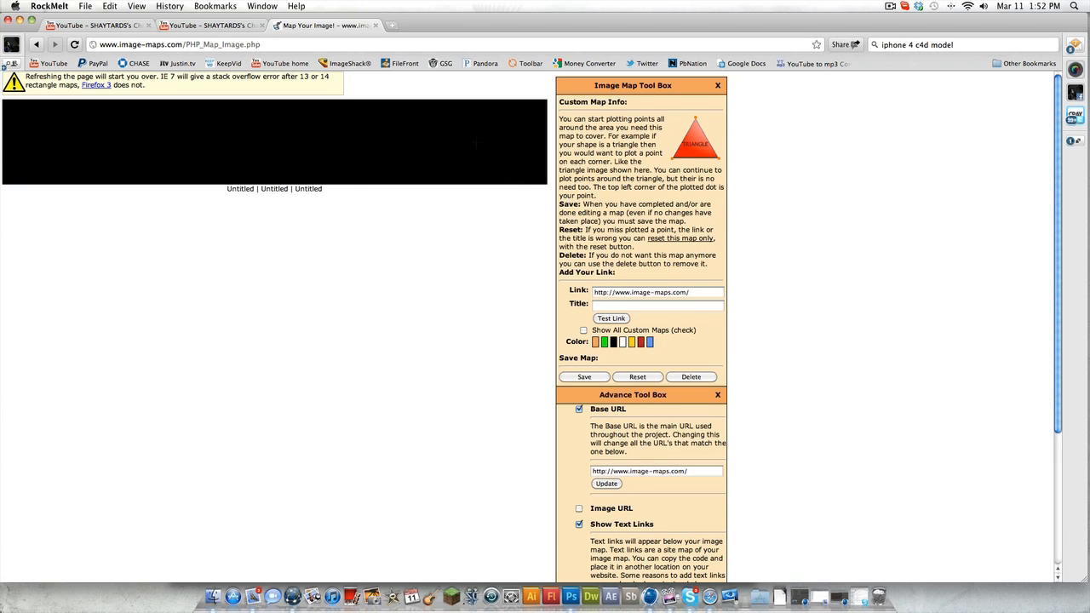
pyautogui.click(509, 126)
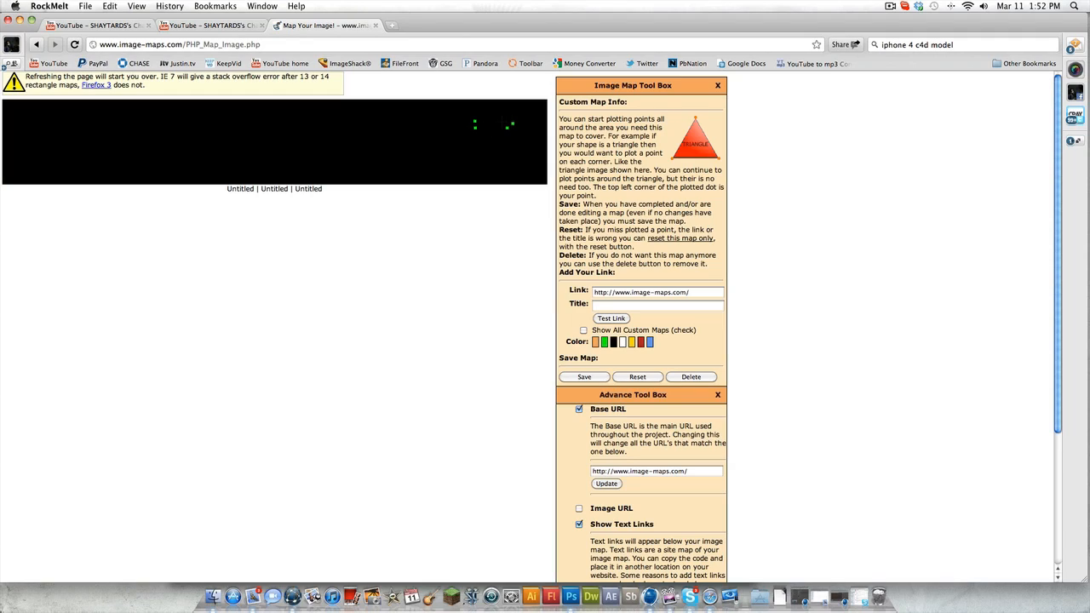
pyautogui.click(491, 123)
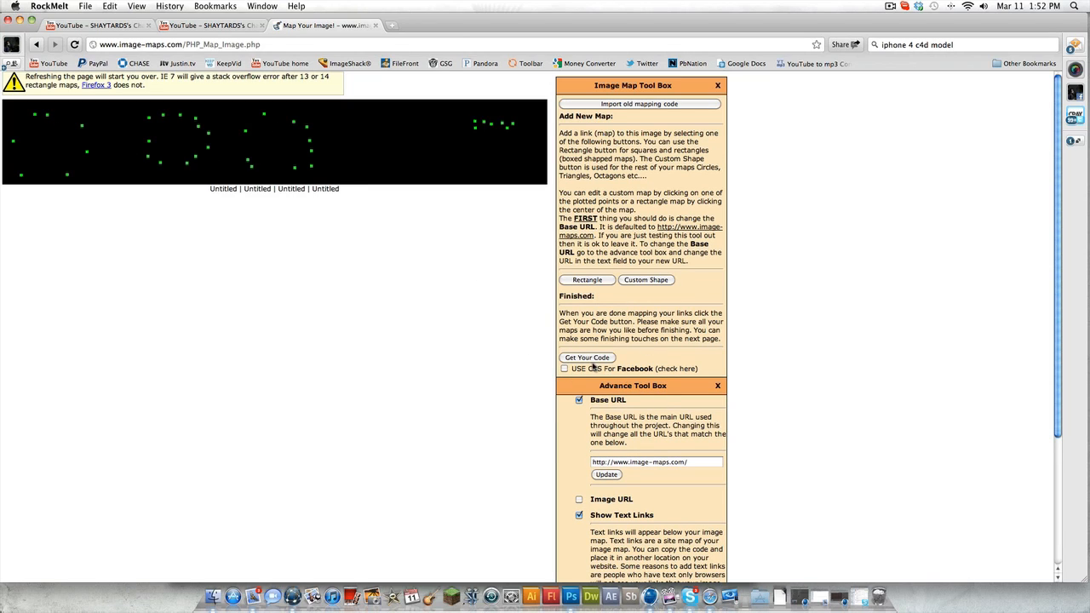
# Generate the image map's HTML code on image-maps.com and copy it
pyautogui.click(585, 358)
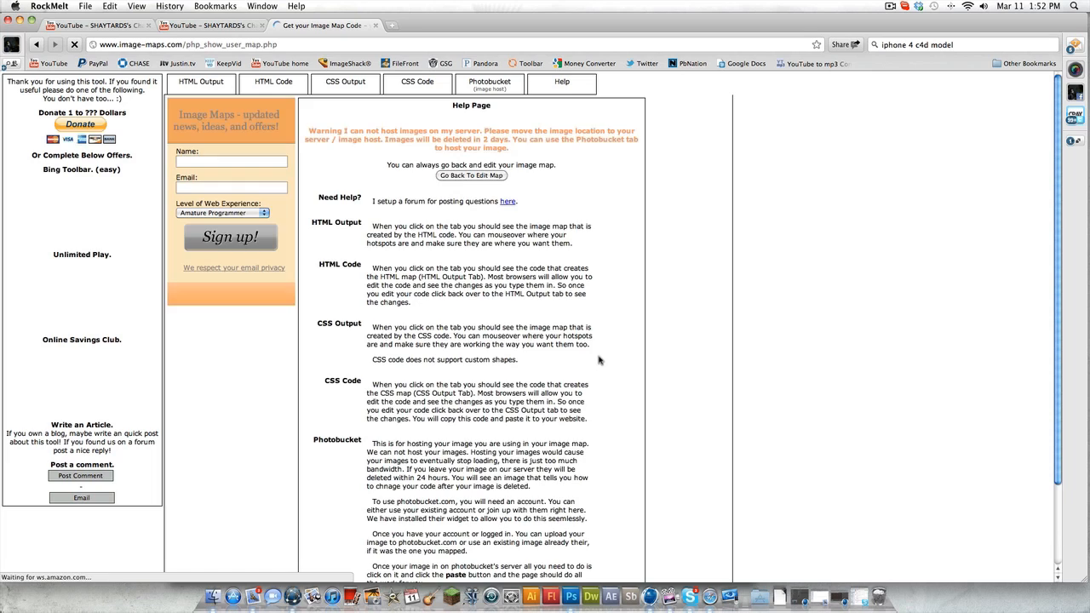
pyautogui.click(272, 82)
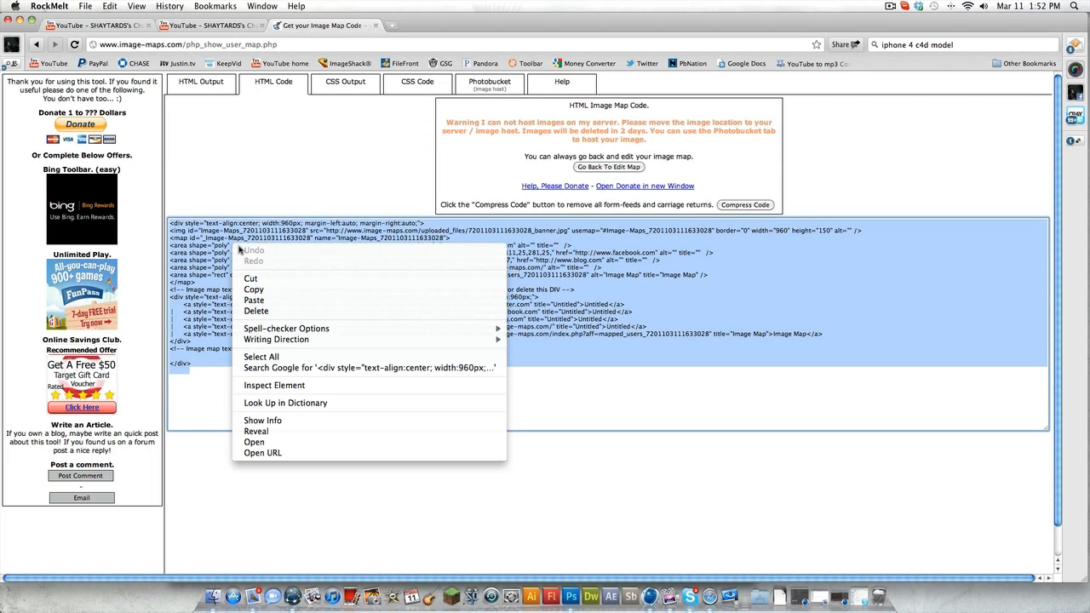
pyautogui.click(255, 309)
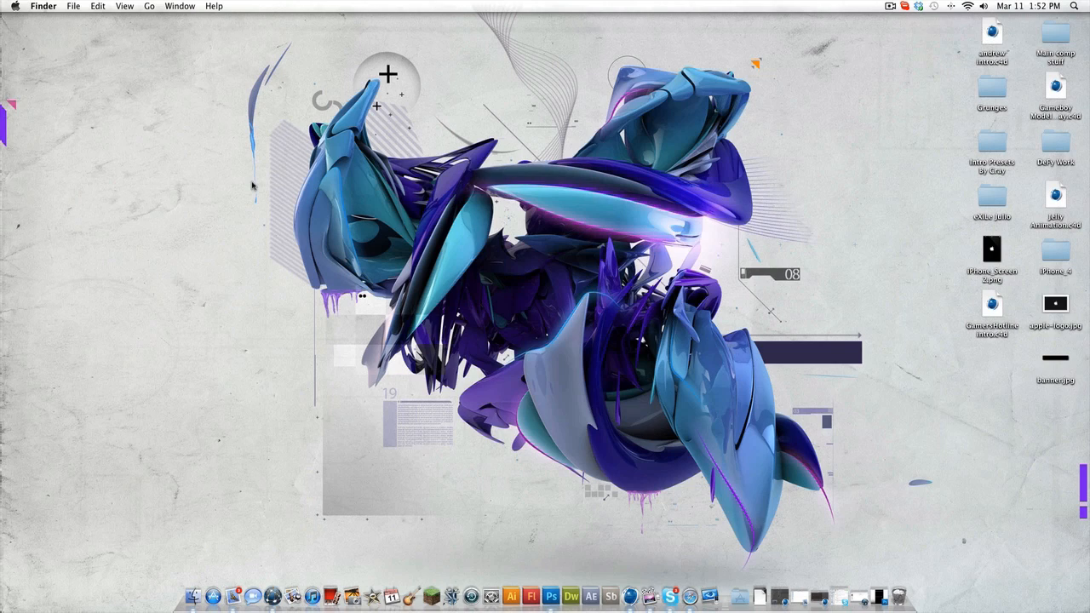
pyautogui.rightClick(252, 201)
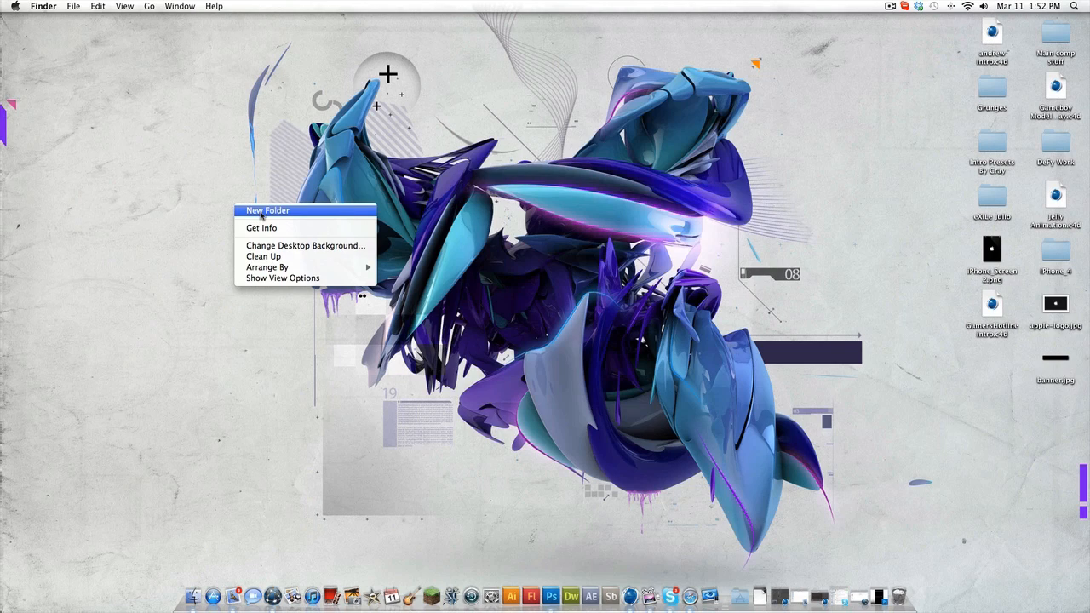
pyautogui.click(184, 275)
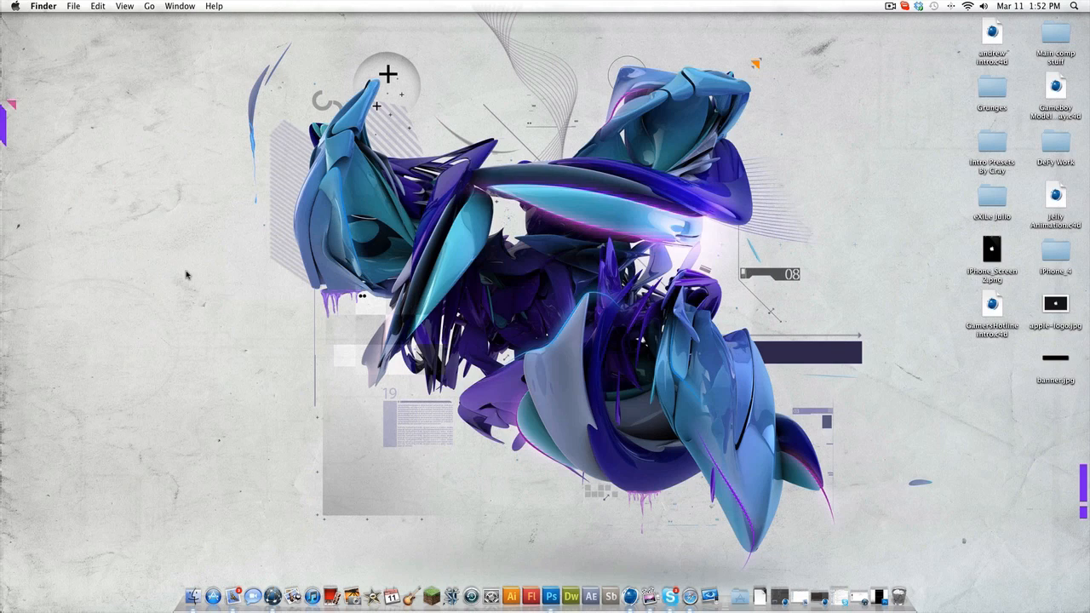
pyautogui.moveTo(281, 566)
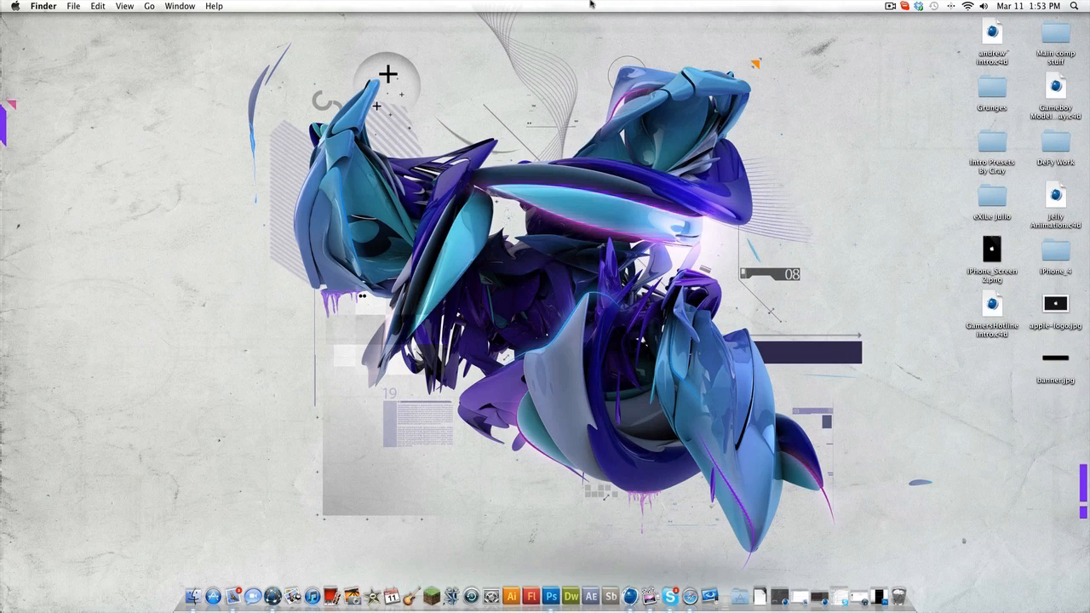
# Bring up ScreenFlow's recording menu from the menu bar, ready to stop the capture
pyautogui.click(889, 6)
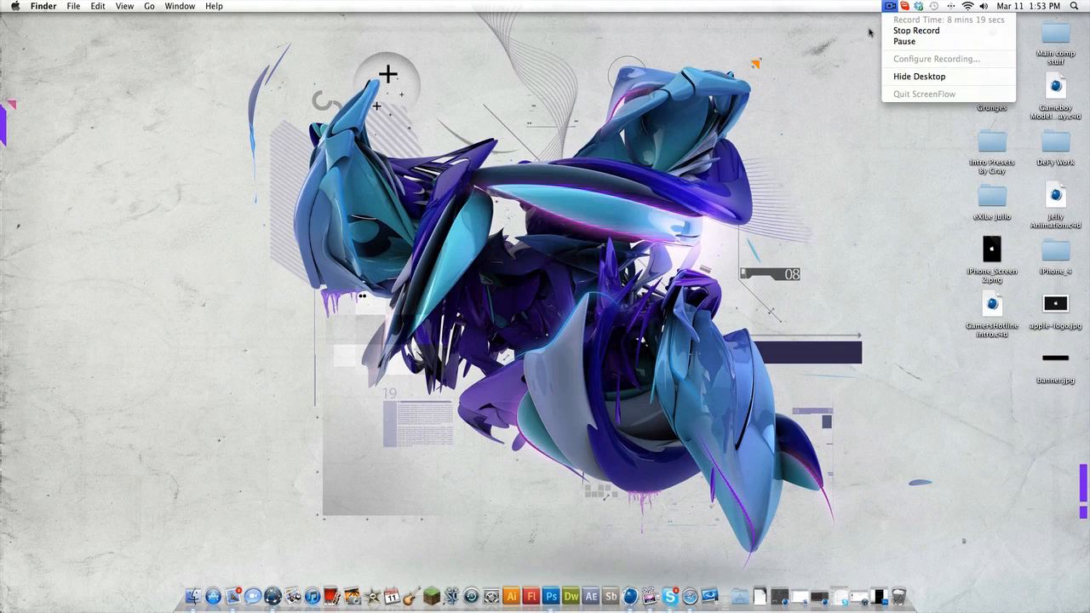
pyautogui.click(889, 7)
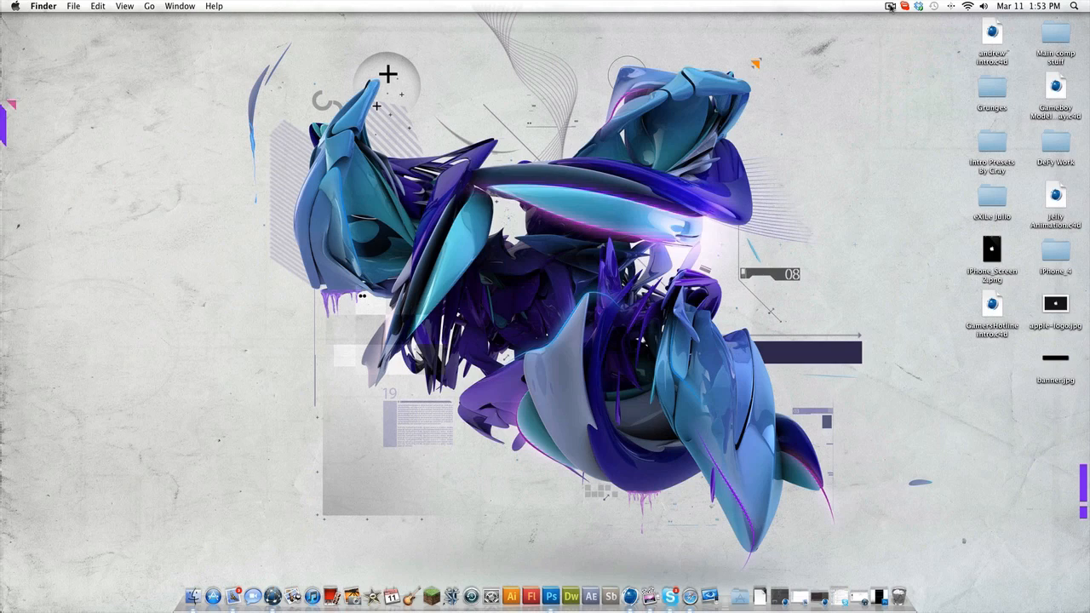
pyautogui.click(890, 6)
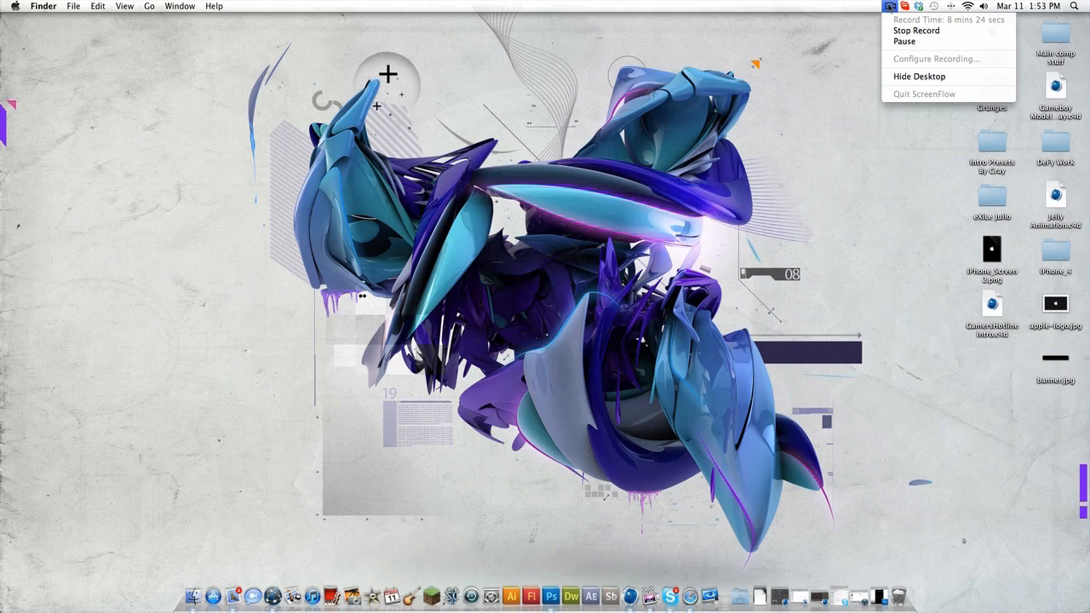
pyautogui.moveTo(916, 30)
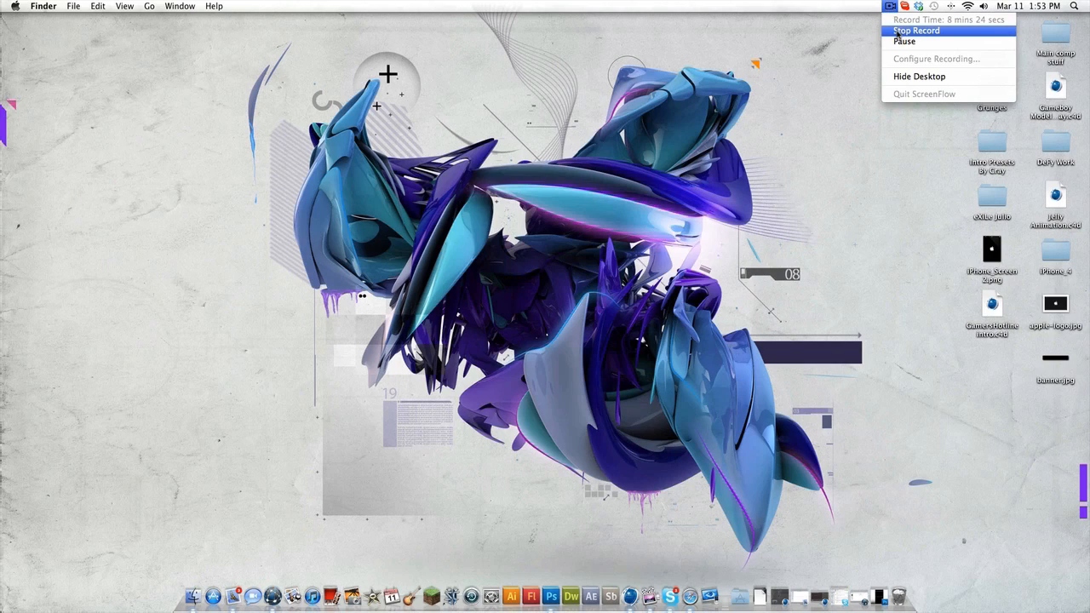